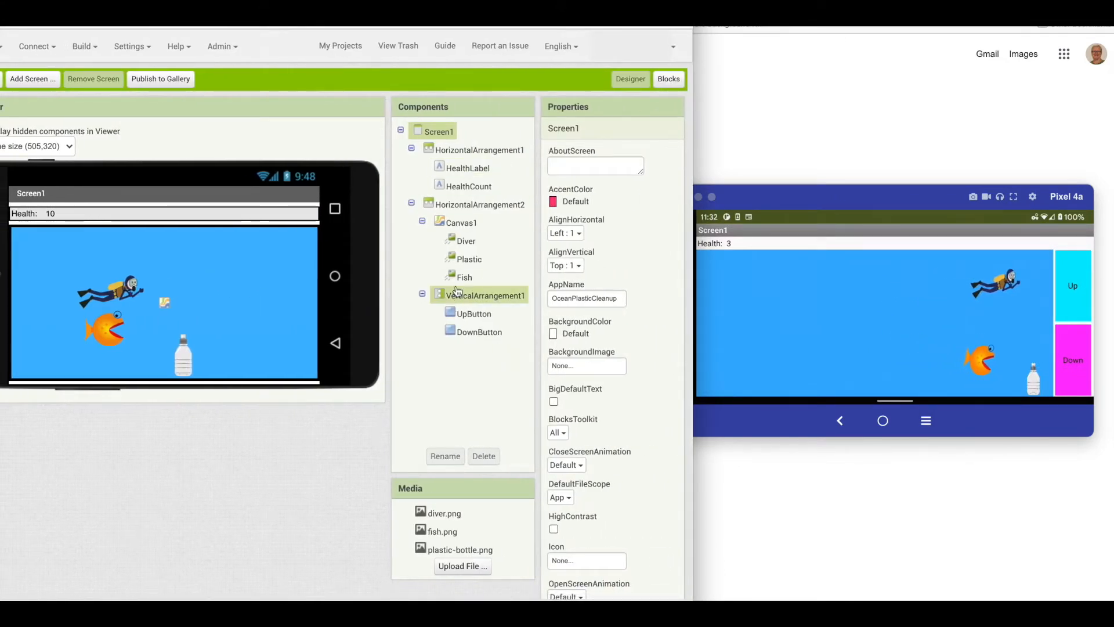
Select the Diver sprite and give it a Heading of 90
{"action": "left_click", "coordinate": [464, 240]}
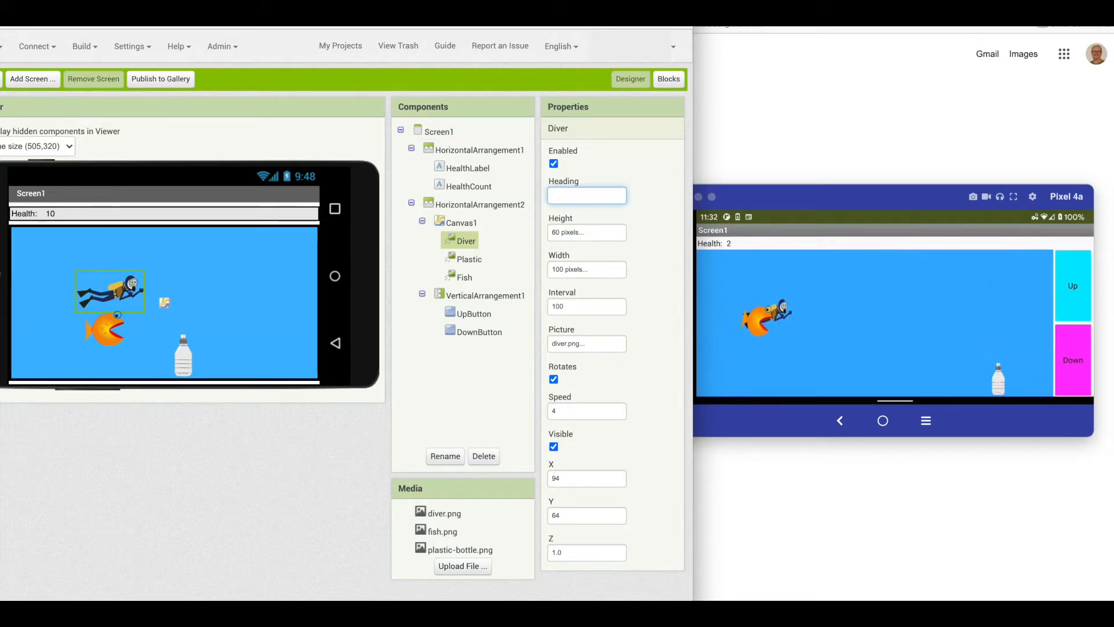
{"action": "type", "text": "90"}
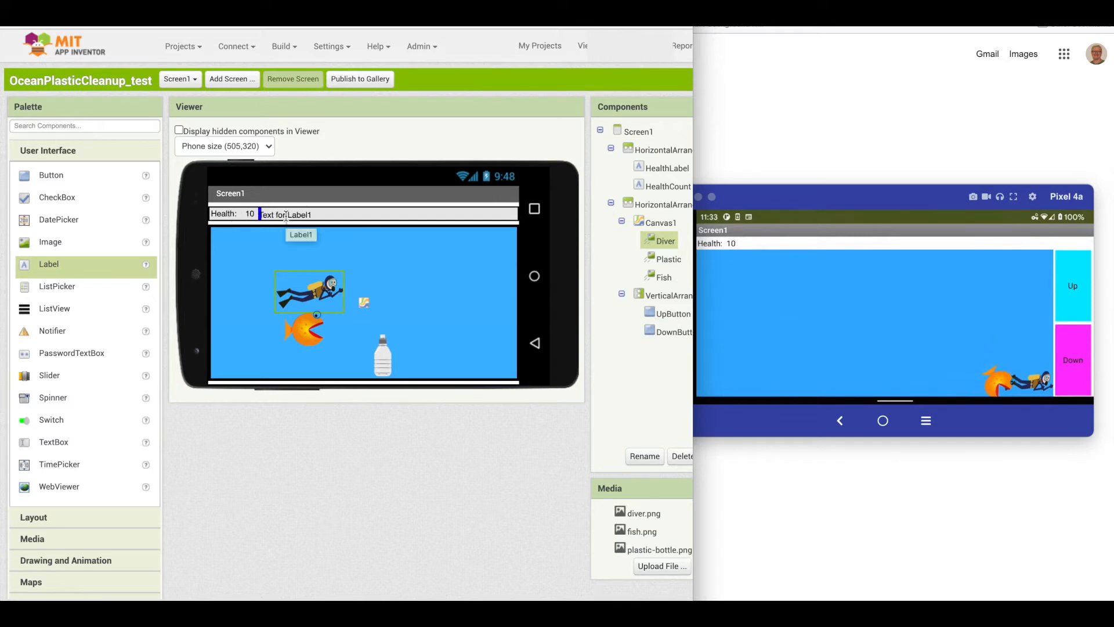
Drop a new Label1 into the top row right after HealthCount
{"action": "left_click", "coordinate": [654, 204]}
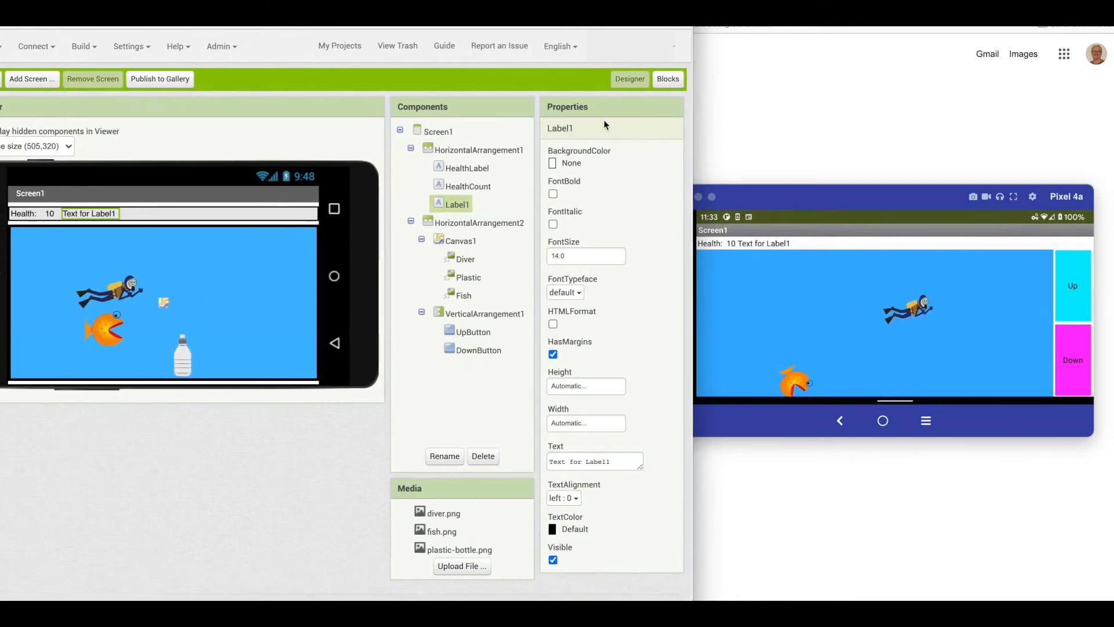
In Blocks, add 'set Label1.Text to Diver.Heading' to both UpButton.Click and DownButton.Click
{"action": "left_click", "coordinate": [667, 79]}
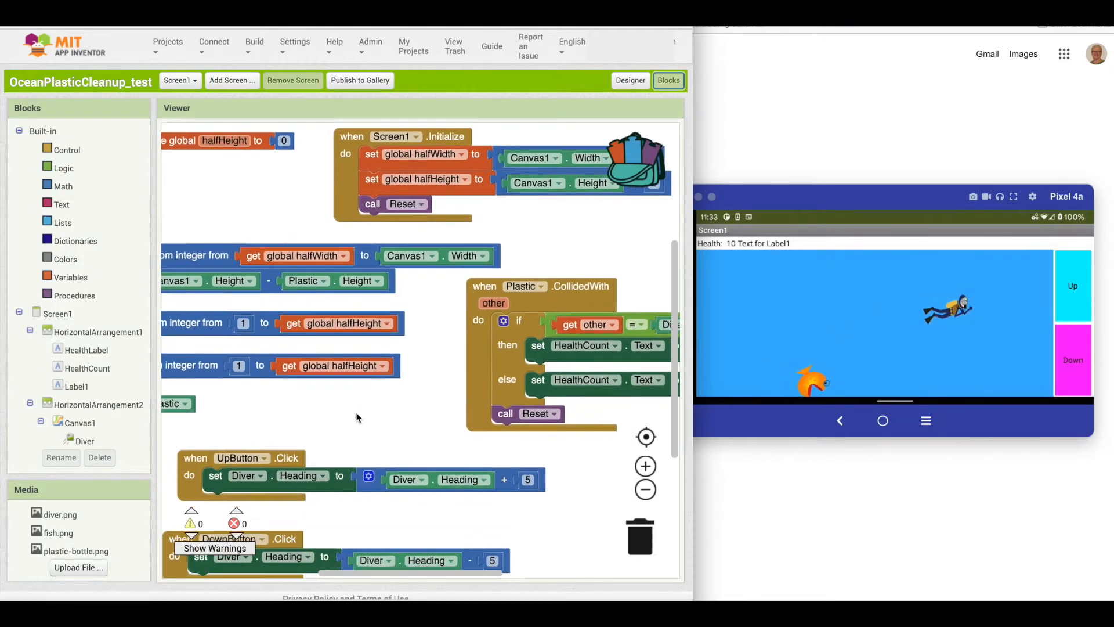
{"action": "scroll", "scroll_direction": "down", "scroll_amount": 3}
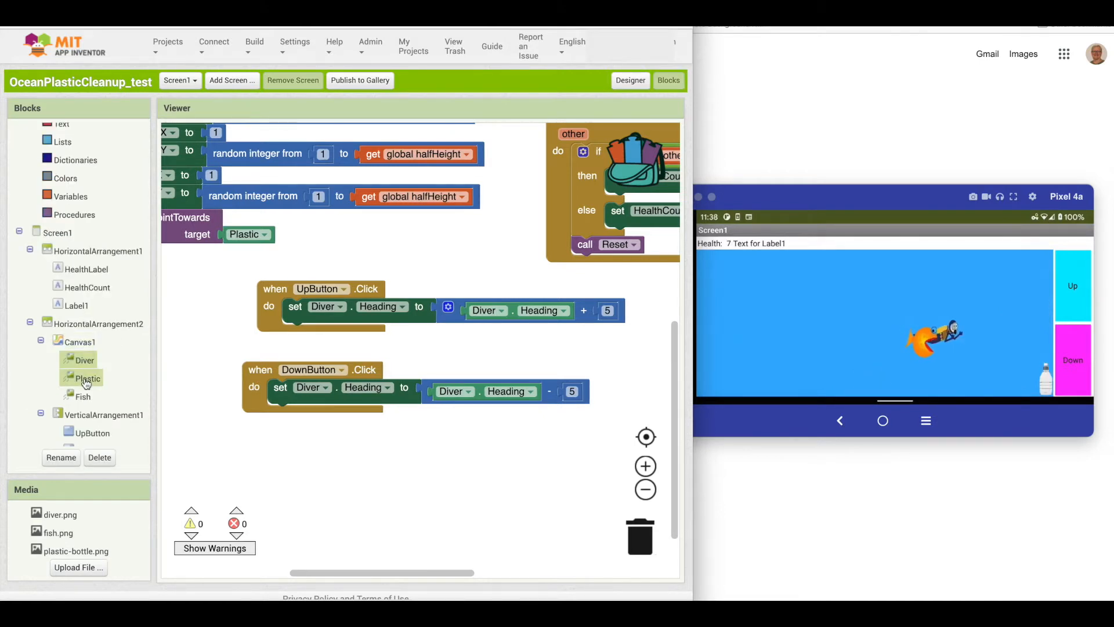
{"action": "left_click", "coordinate": [76, 304]}
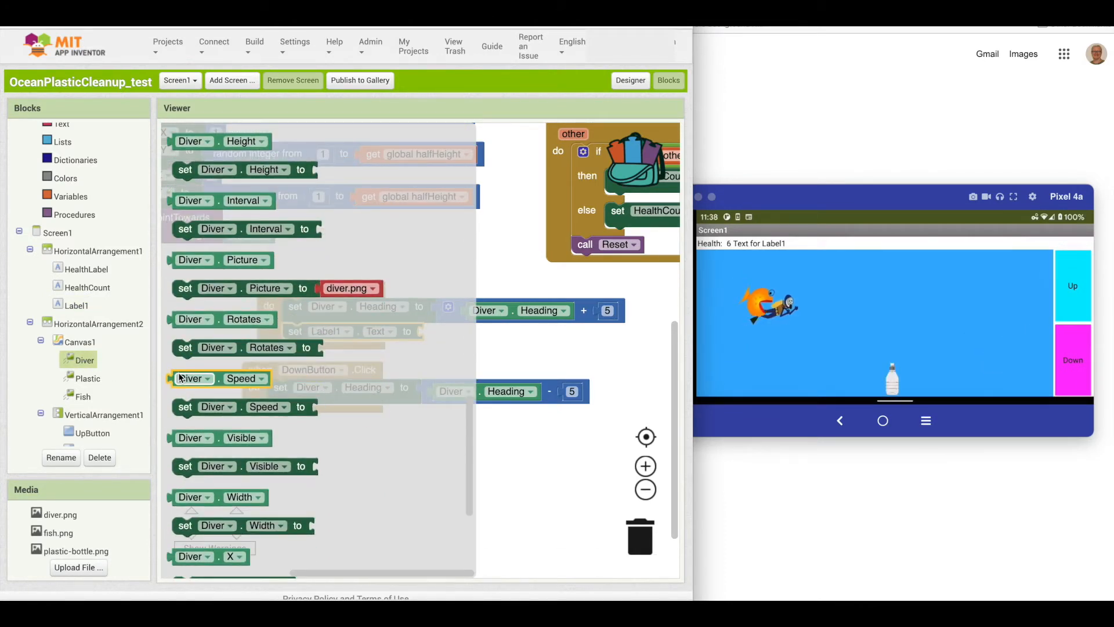
{"action": "scroll", "scroll_direction": "up", "scroll_amount": 3}
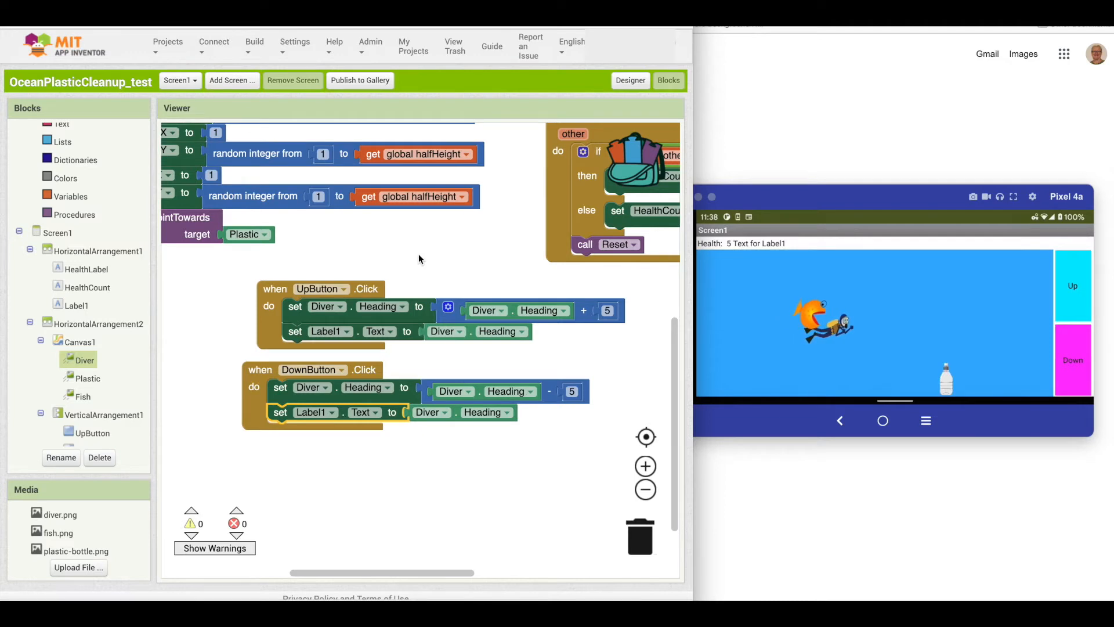
{"action": "left_click", "coordinate": [1073, 285]}
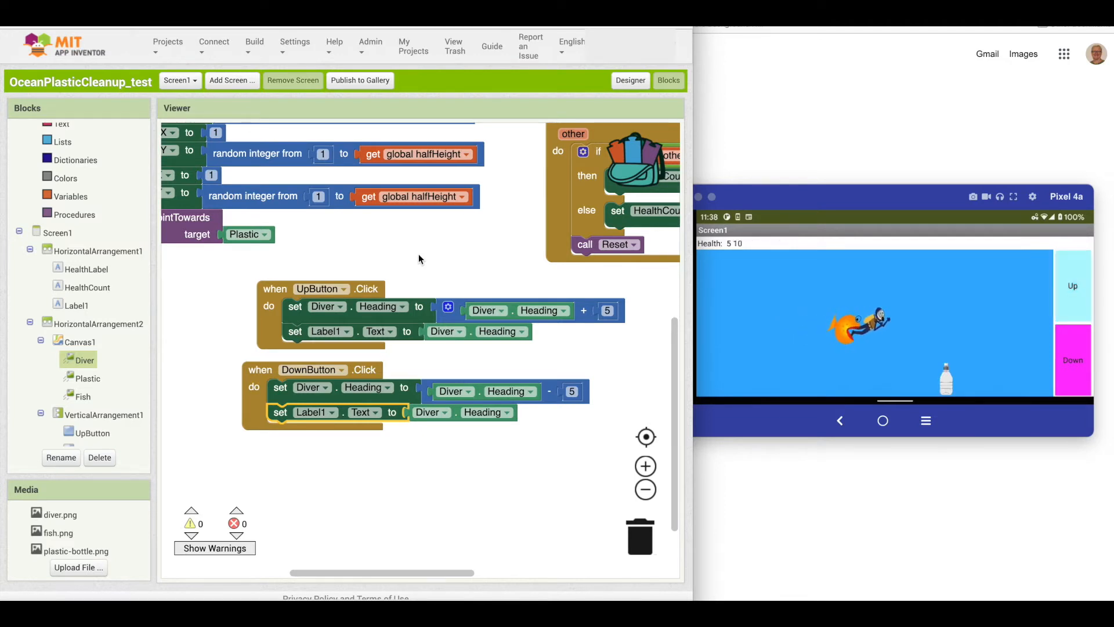
{"action": "left_click", "coordinate": [1072, 286]}
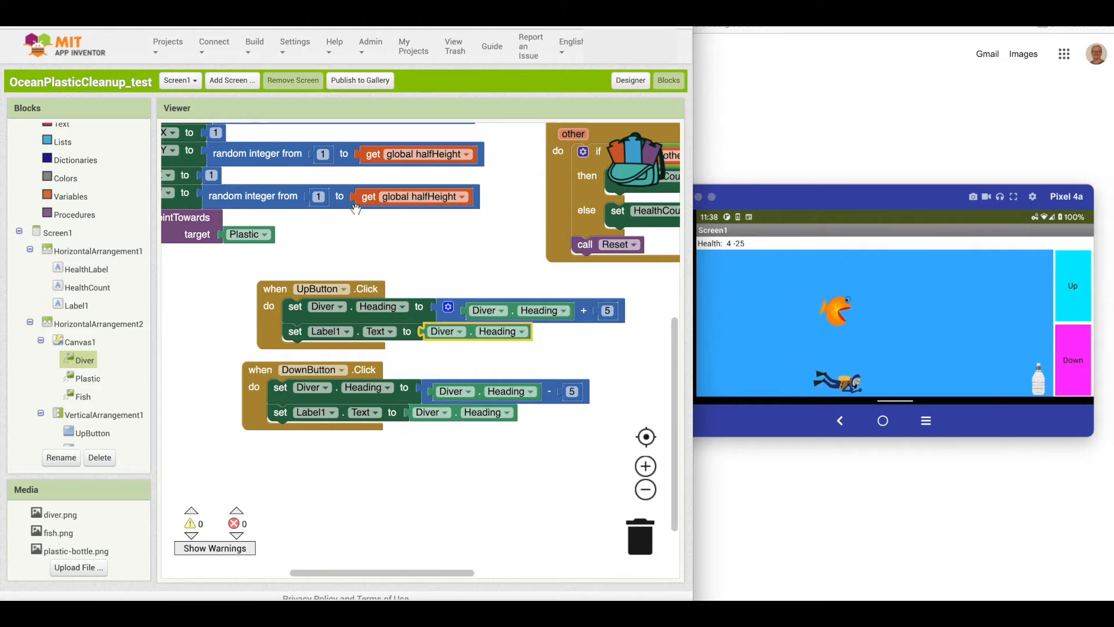
Reveal Label1's drawer of property blocks in the Blocks tree
{"action": "left_click", "coordinate": [77, 305]}
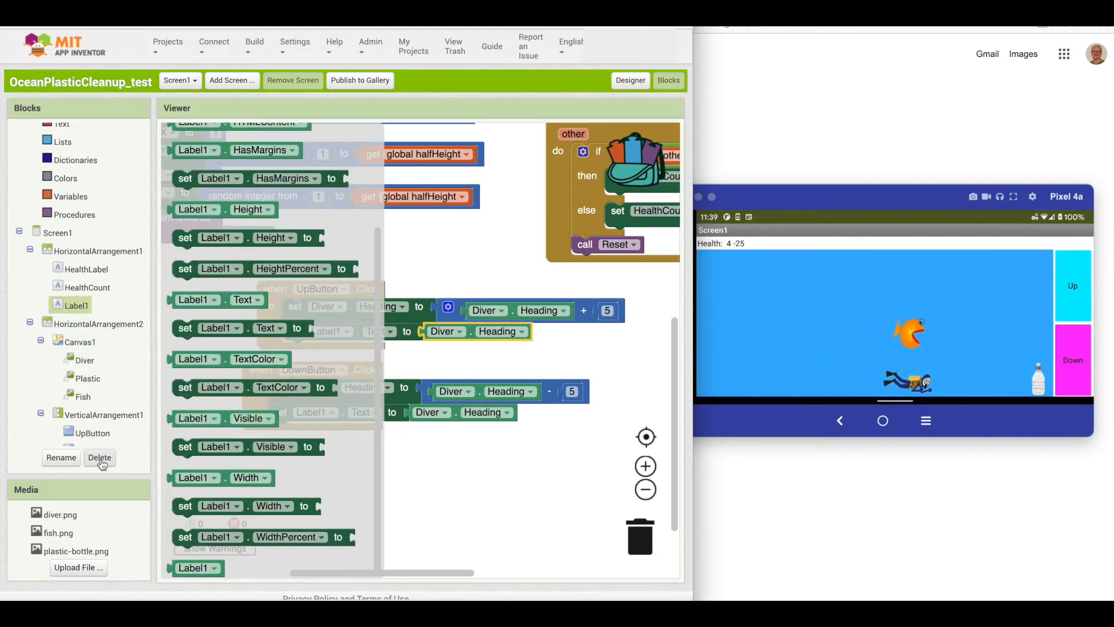
{"action": "left_click", "coordinate": [100, 457]}
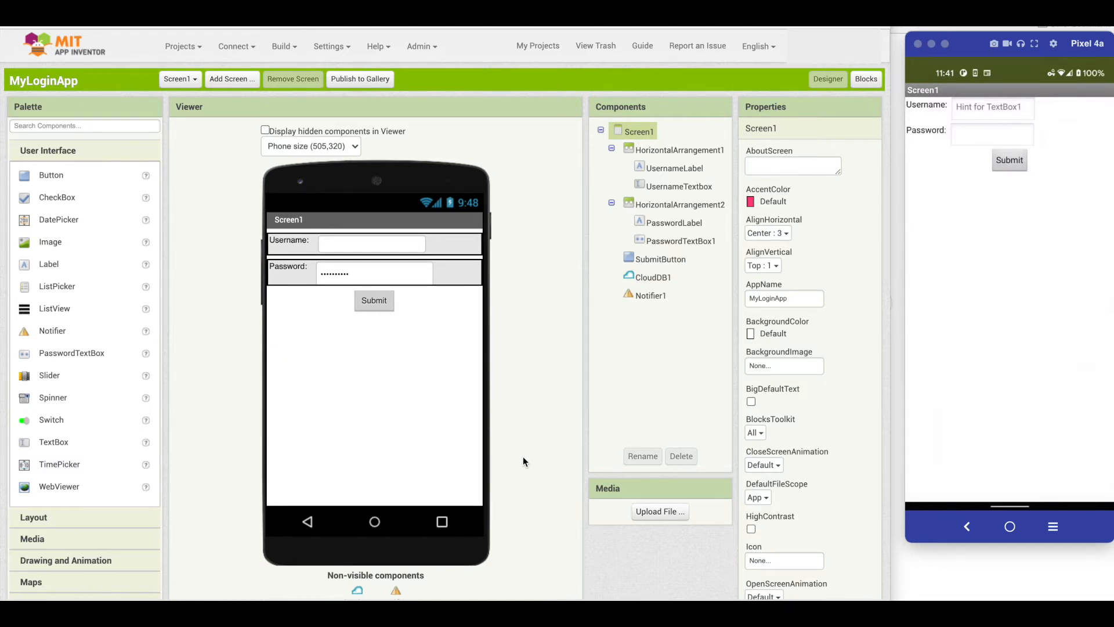
{"action": "mouse_move", "coordinate": [828, 206]}
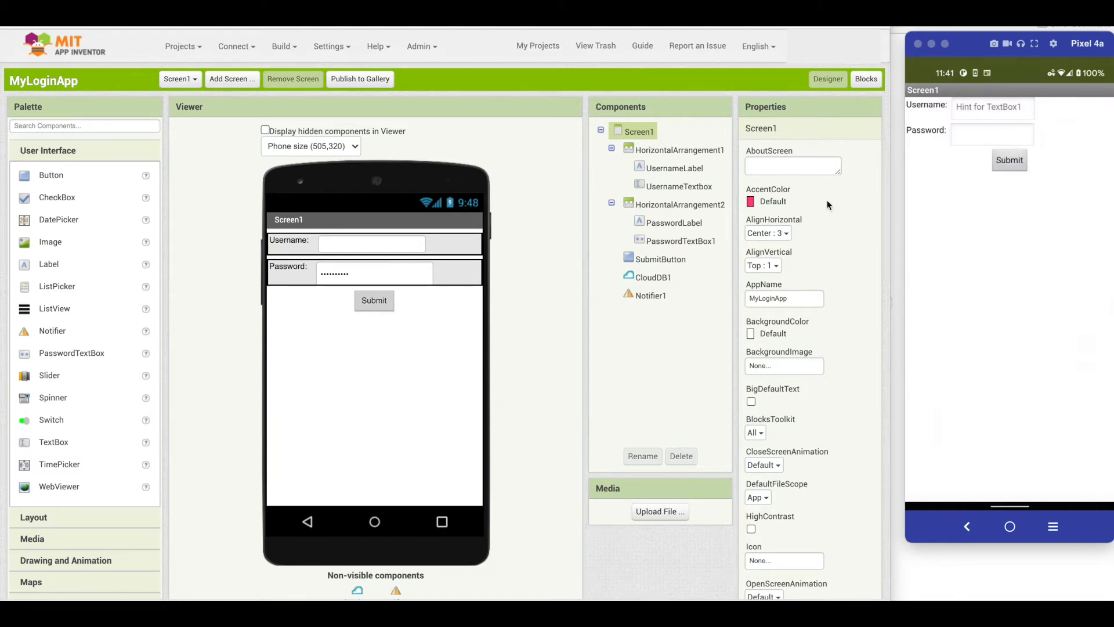
Sign up as username student on the companion and confirm the New User dialog to reach Screen2
{"action": "left_click", "coordinate": [992, 109]}
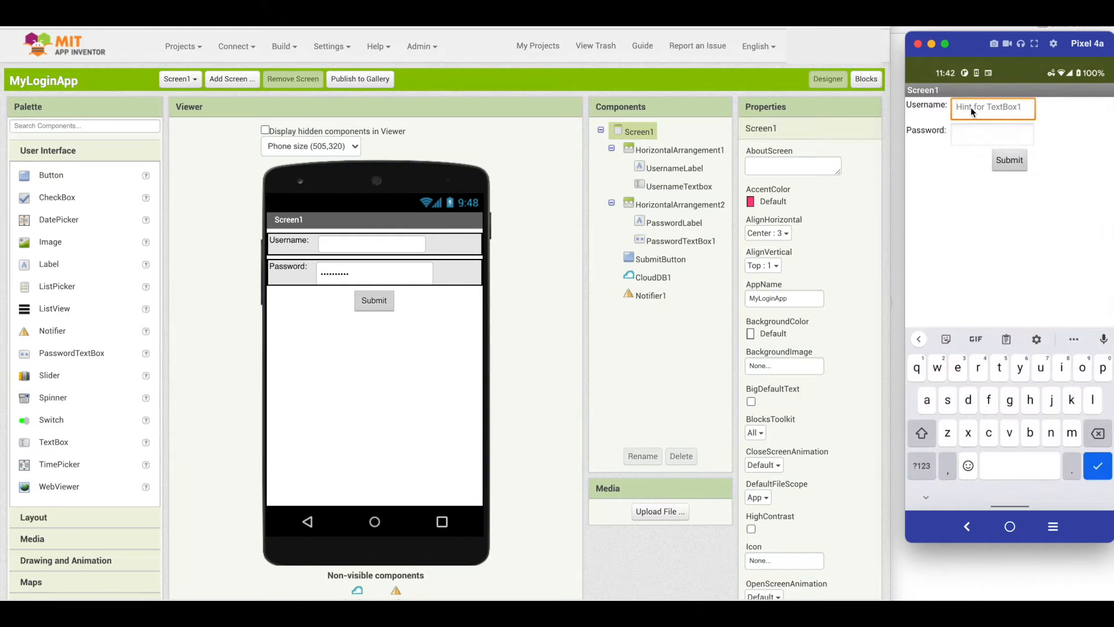
{"action": "mouse_move", "coordinate": [981, 108]}
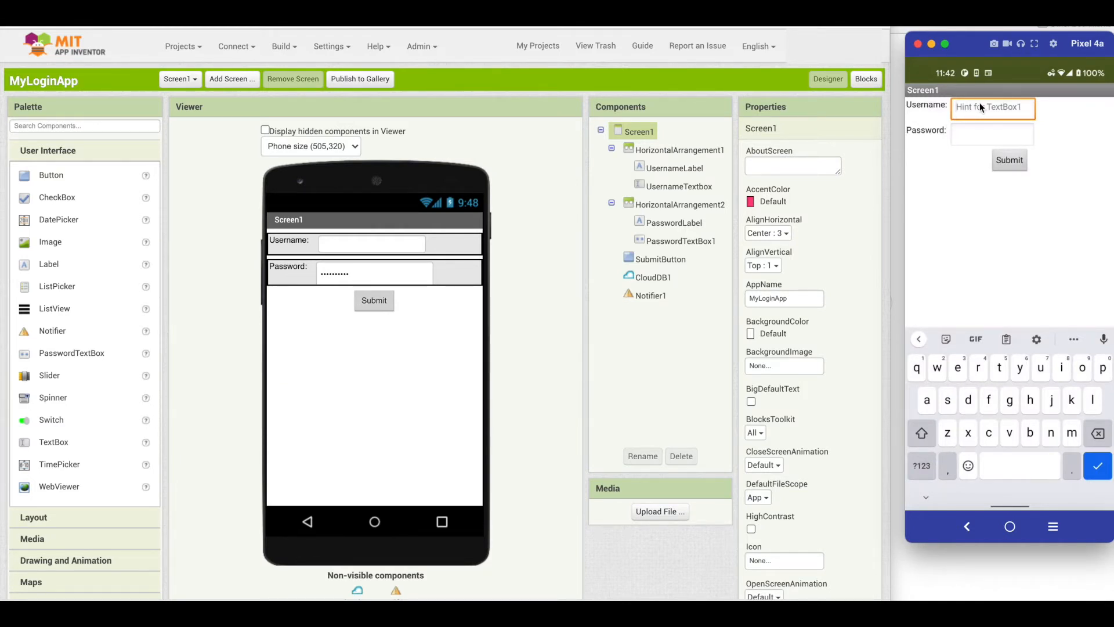
{"action": "type", "text": "student"}
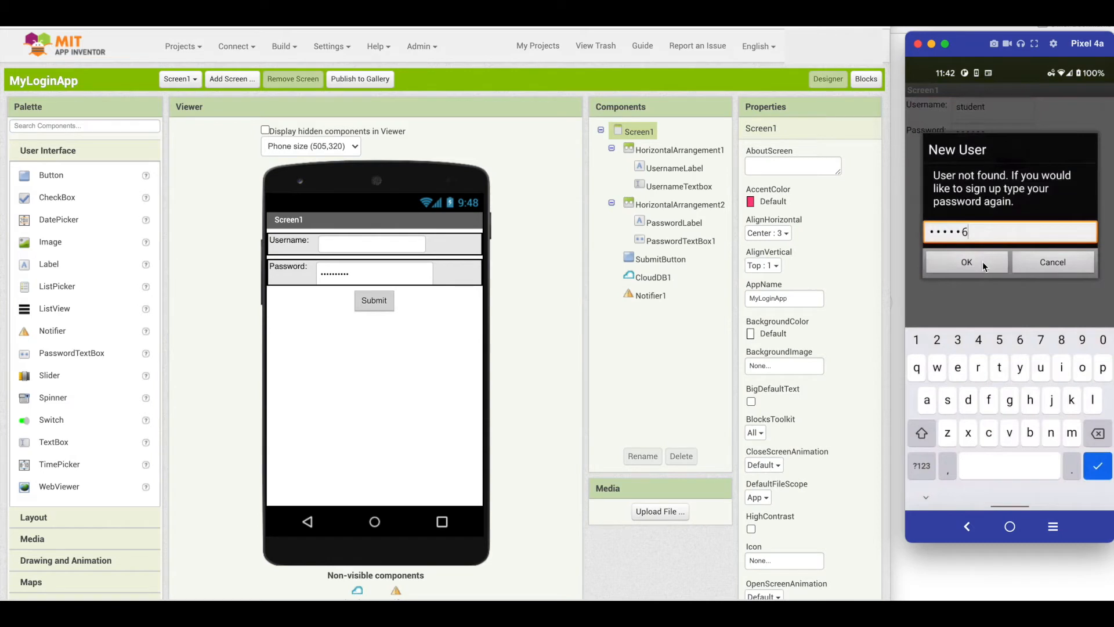
{"action": "left_click", "coordinate": [965, 261]}
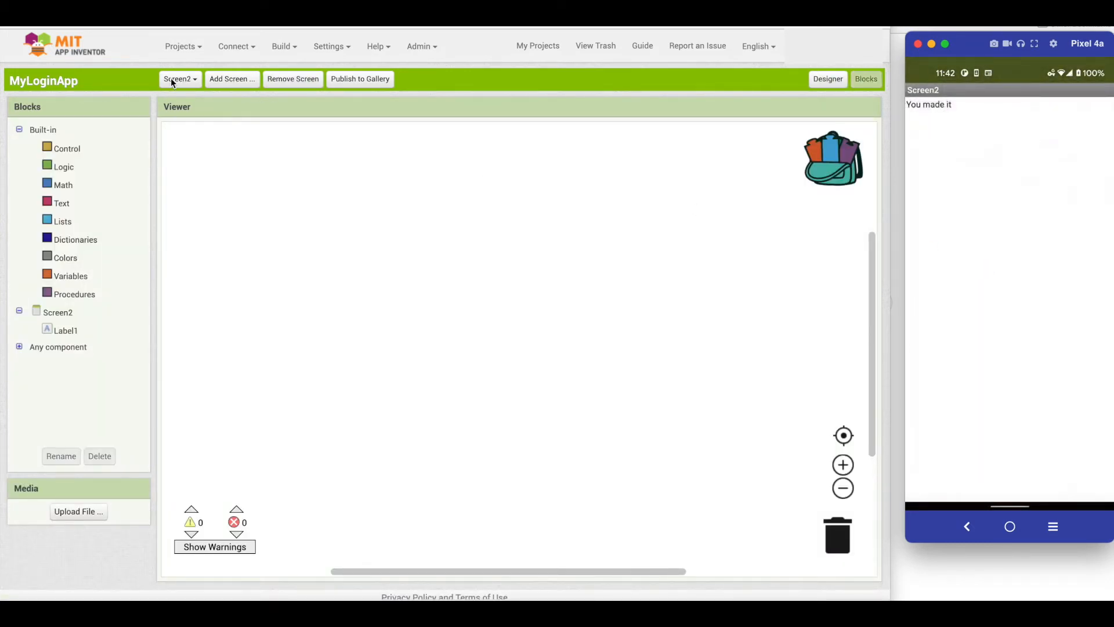
Return to Screen1 and arrange the SubmitButton.Click and CloudDB1.GotValue handlers
{"action": "left_click", "coordinate": [179, 79]}
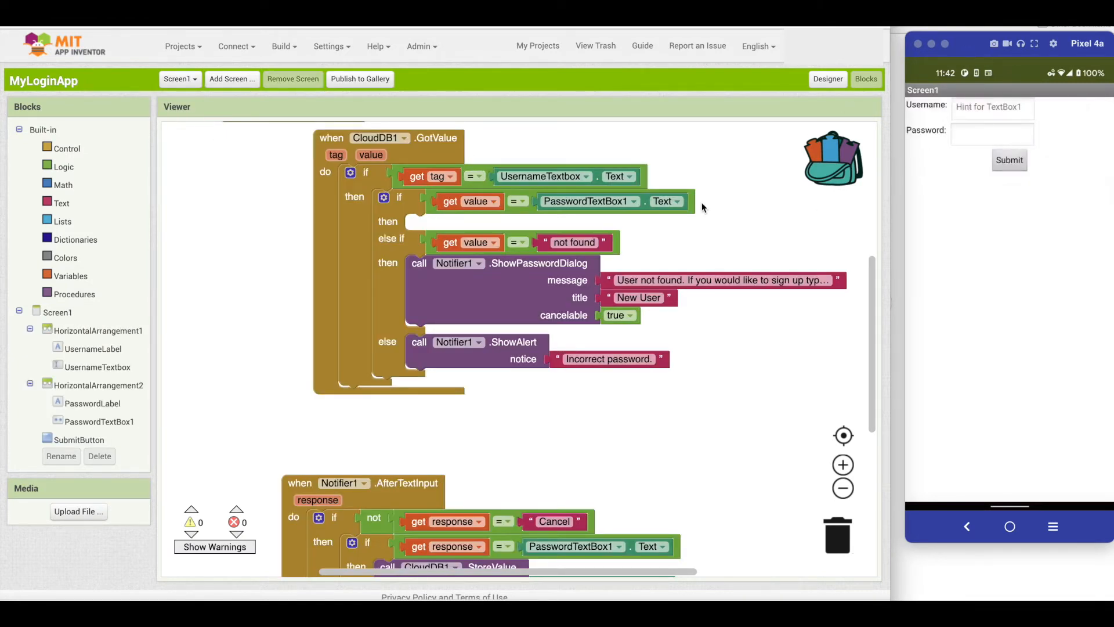
{"action": "mouse_move", "coordinate": [324, 341]}
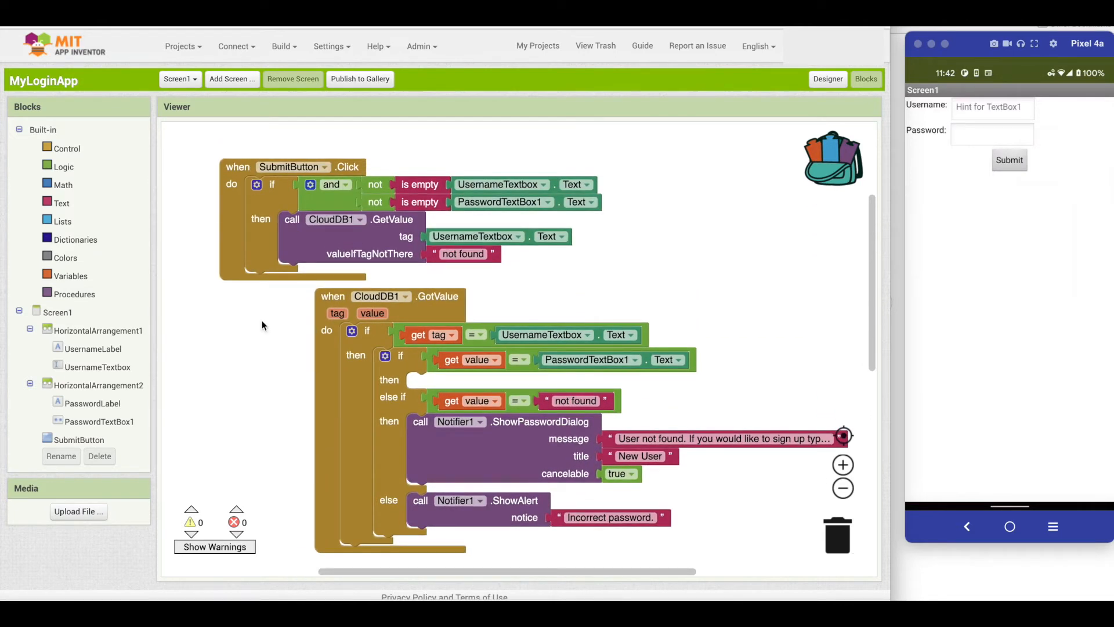
{"action": "mouse_move", "coordinate": [334, 184]}
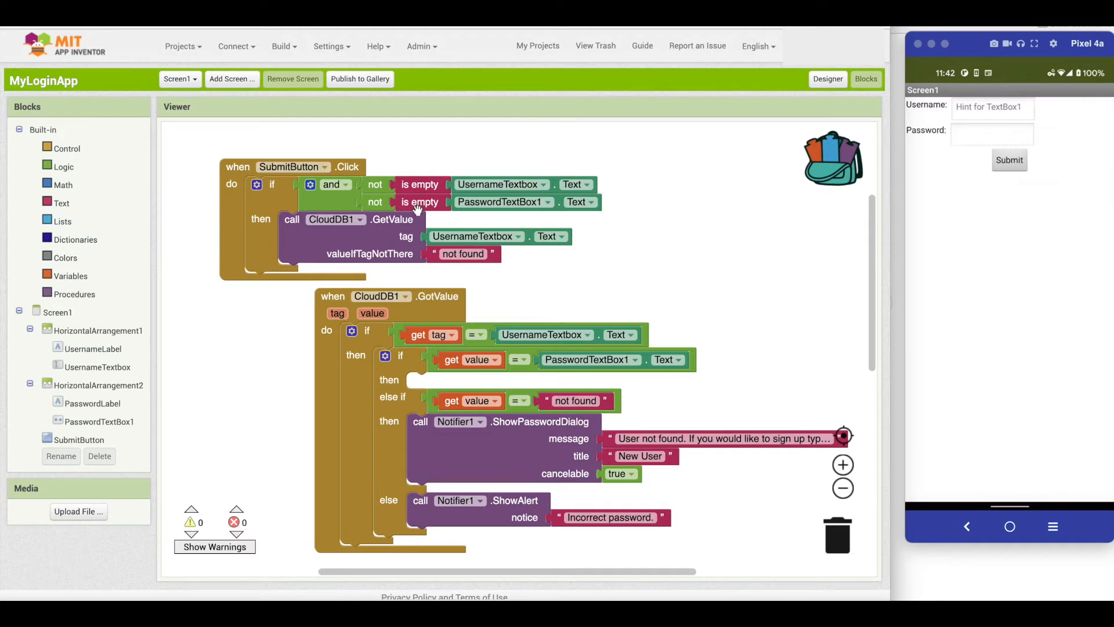
{"action": "mouse_move", "coordinate": [306, 241]}
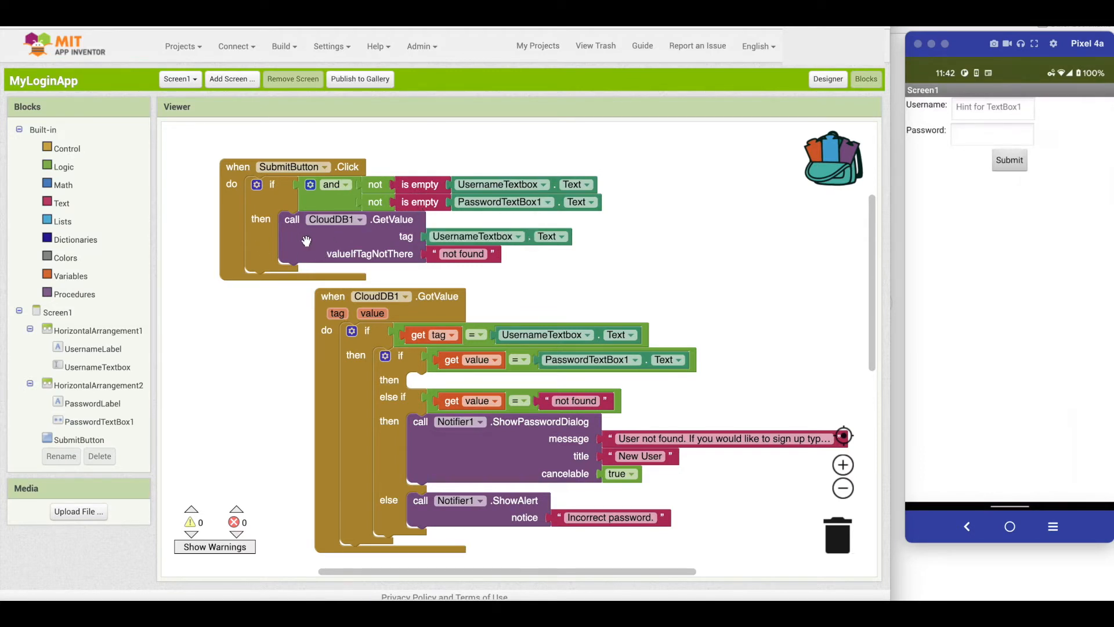
{"action": "mouse_move", "coordinate": [419, 237]}
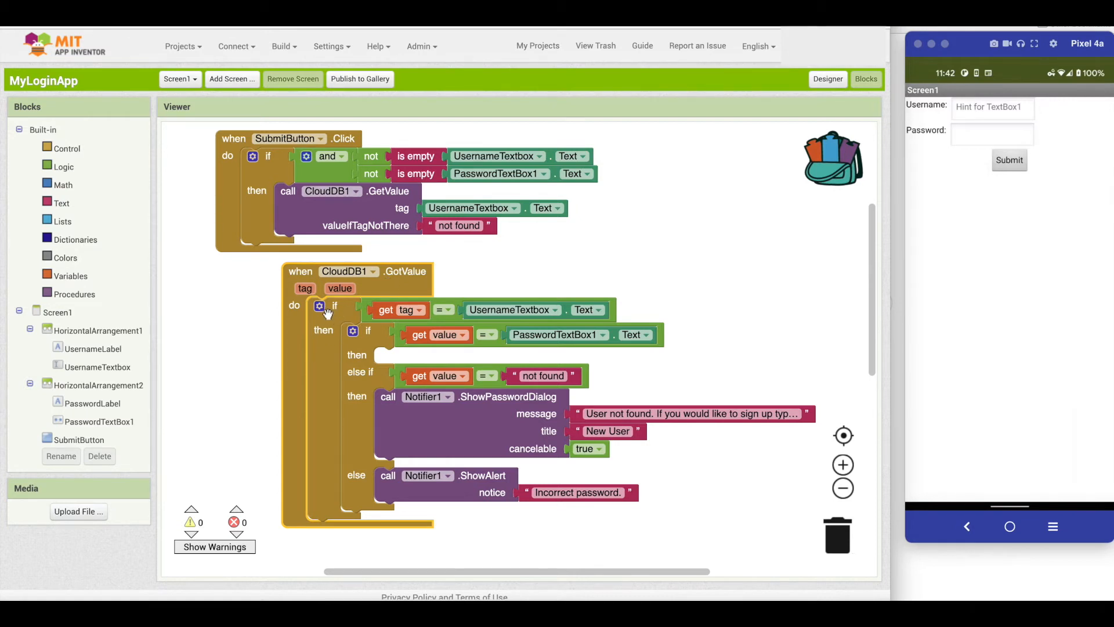
{"action": "left_click", "coordinate": [397, 309]}
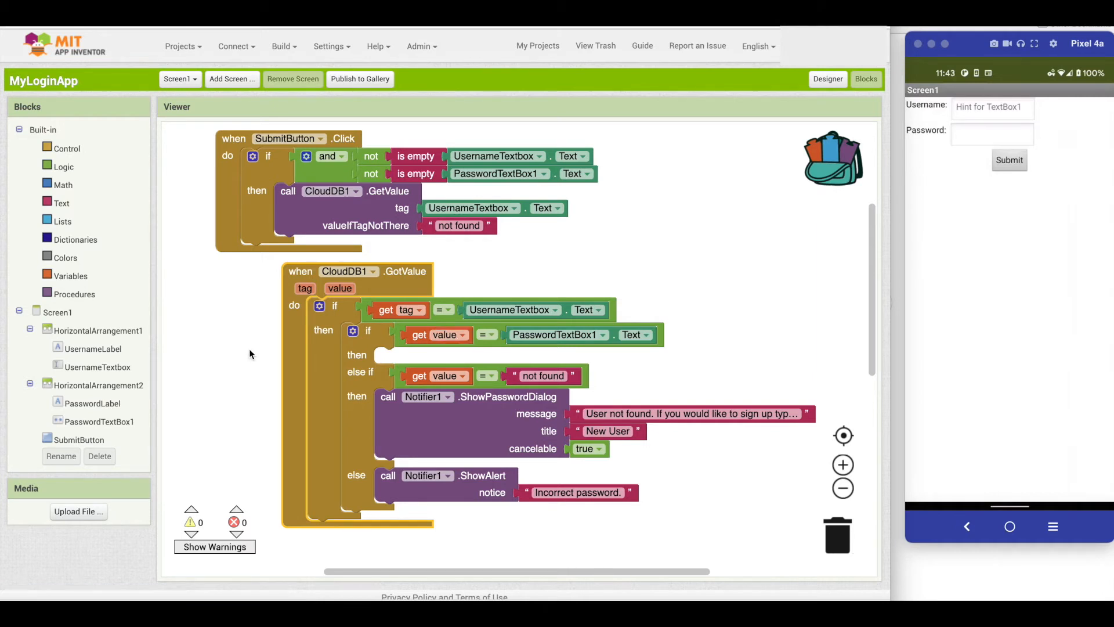
{"action": "left_click", "coordinate": [306, 289]}
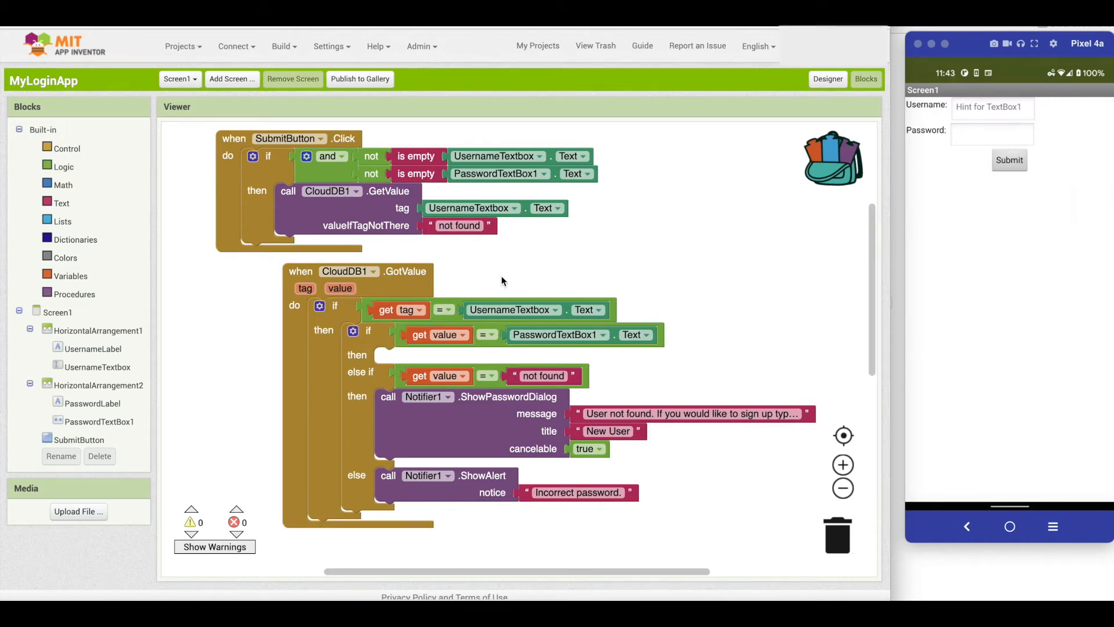
{"action": "left_click", "coordinate": [991, 108]}
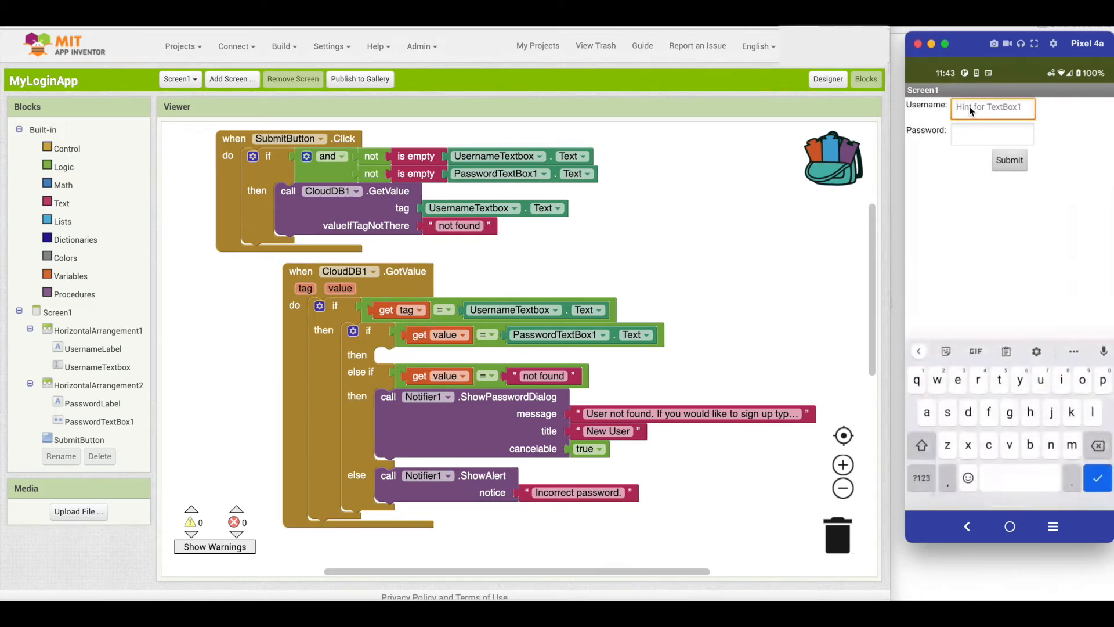
{"action": "type", "text": "student"}
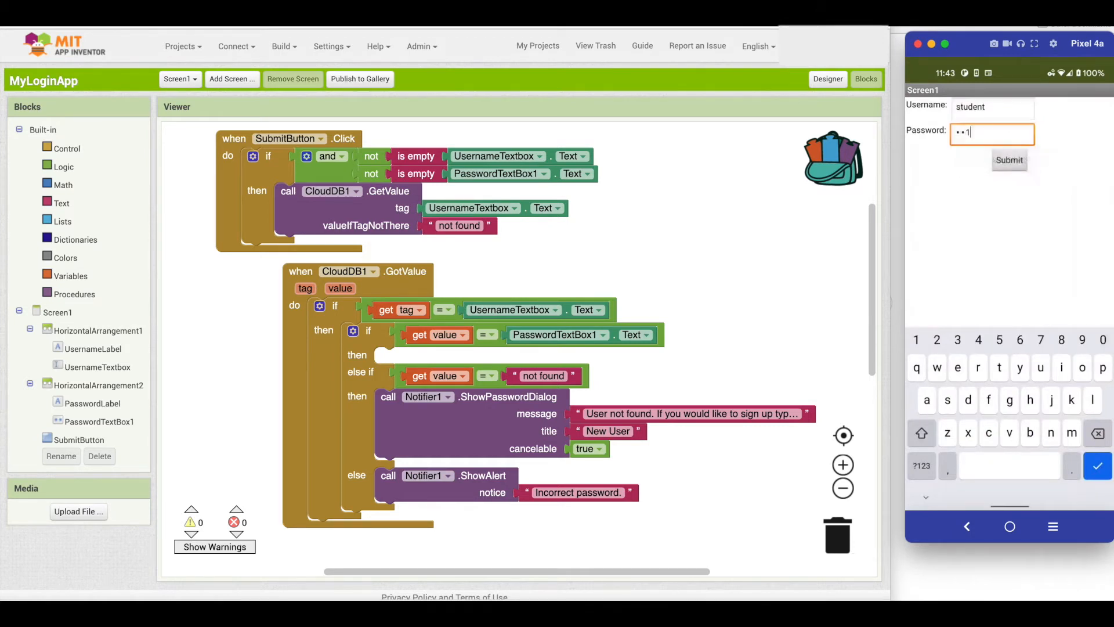
{"action": "left_click", "coordinate": [1009, 161]}
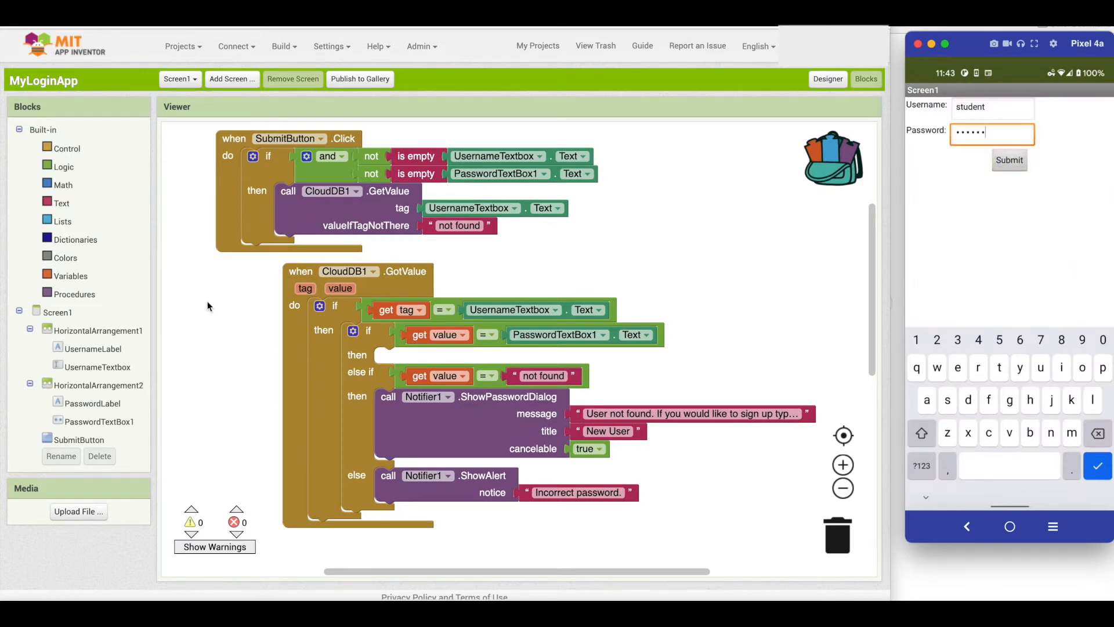
{"action": "mouse_move", "coordinate": [222, 300]}
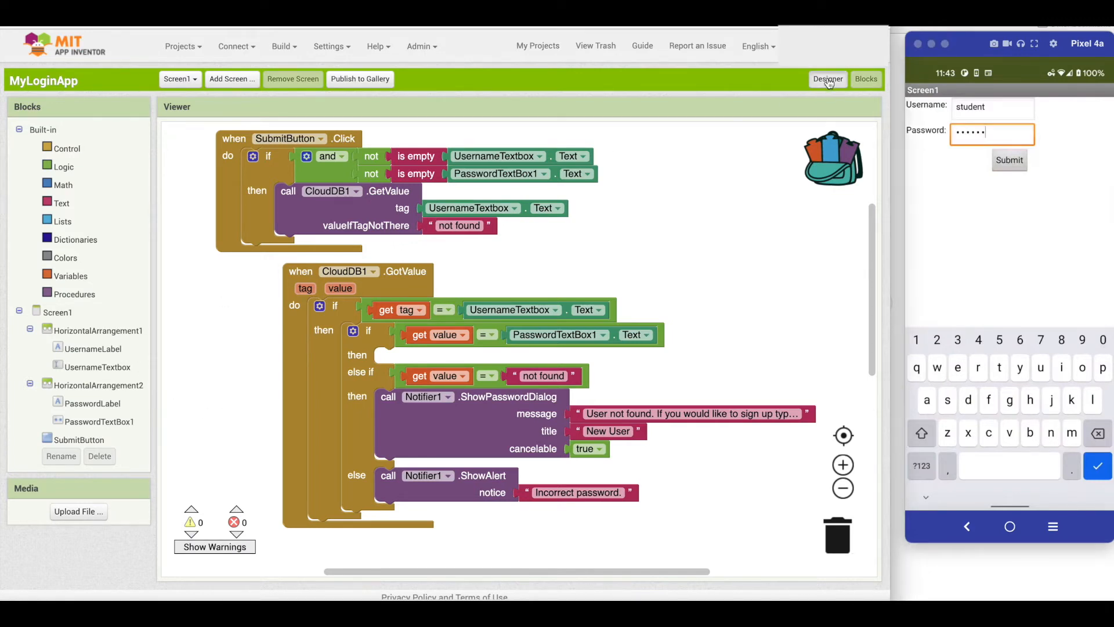
{"action": "left_click", "coordinate": [827, 79]}
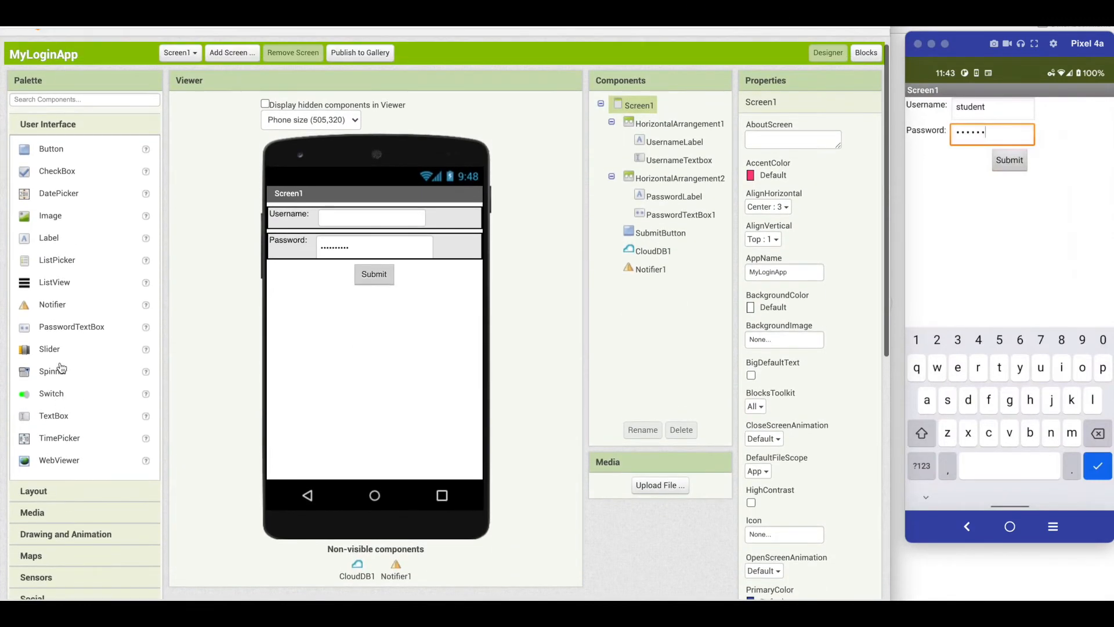
{"action": "mouse_move", "coordinate": [44, 312]}
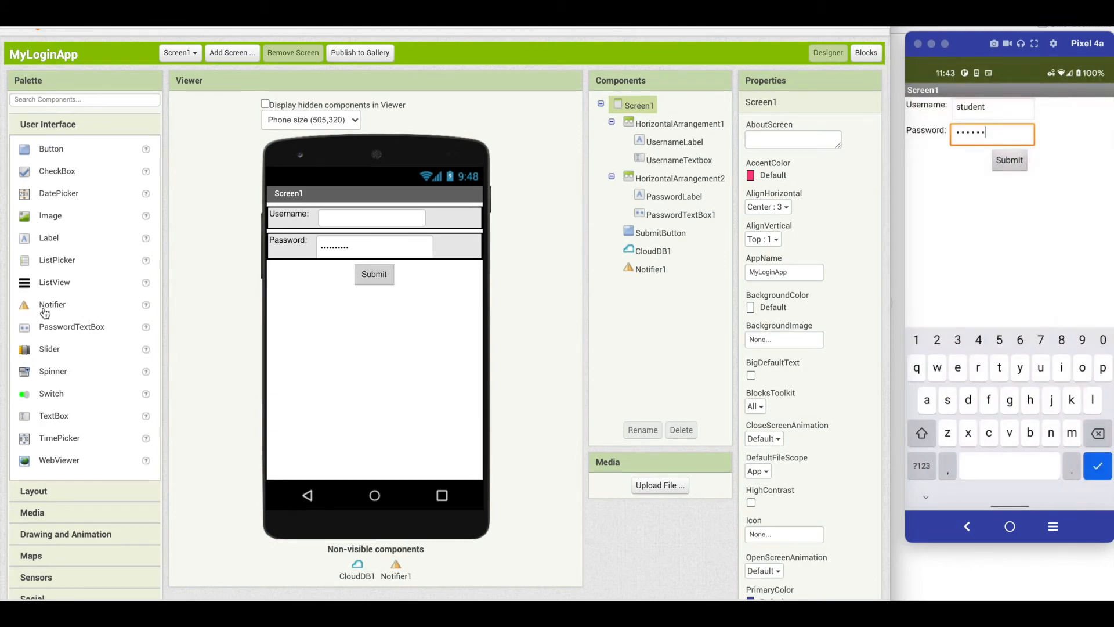
{"action": "mouse_move", "coordinate": [426, 512]}
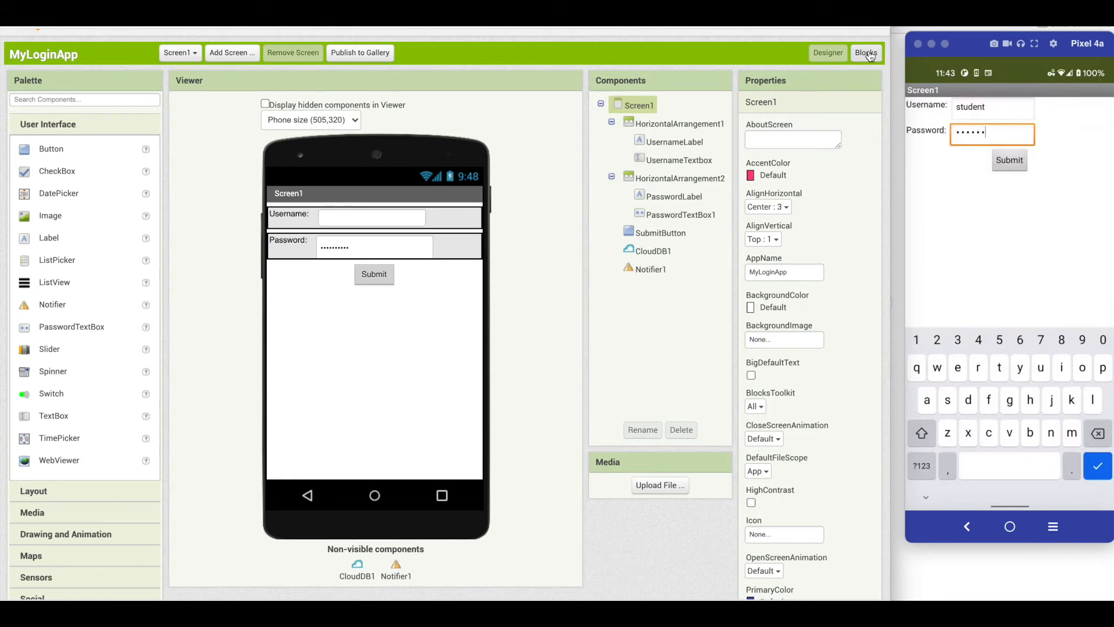
{"action": "left_click", "coordinate": [866, 52]}
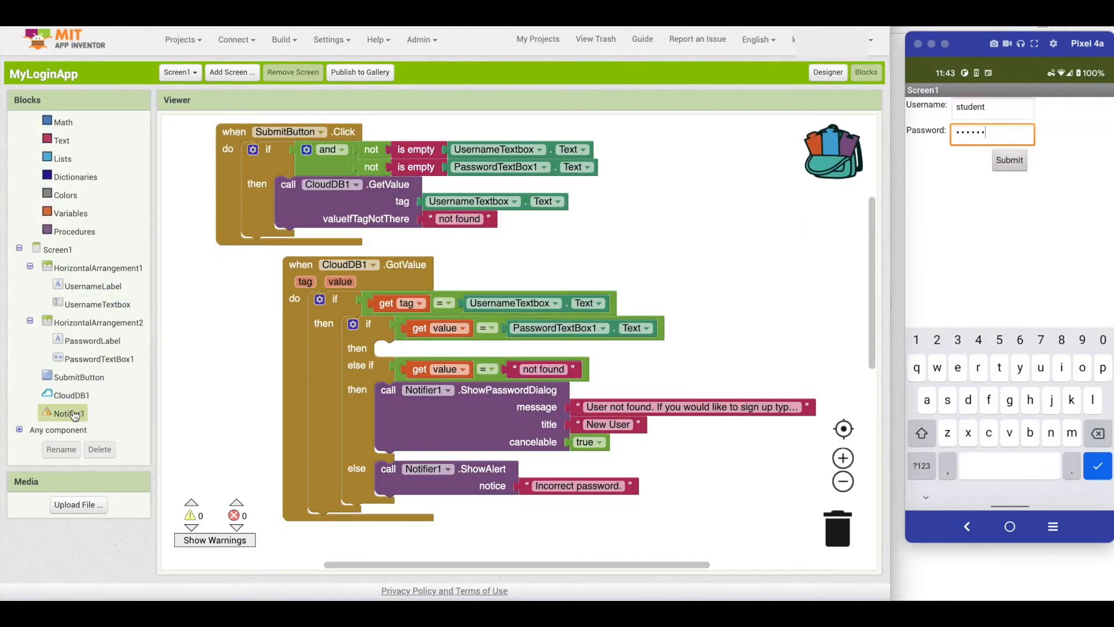
Make GotValue show a Notifier1 alert of join(get tag, ",", get value)
{"action": "left_click", "coordinate": [71, 413]}
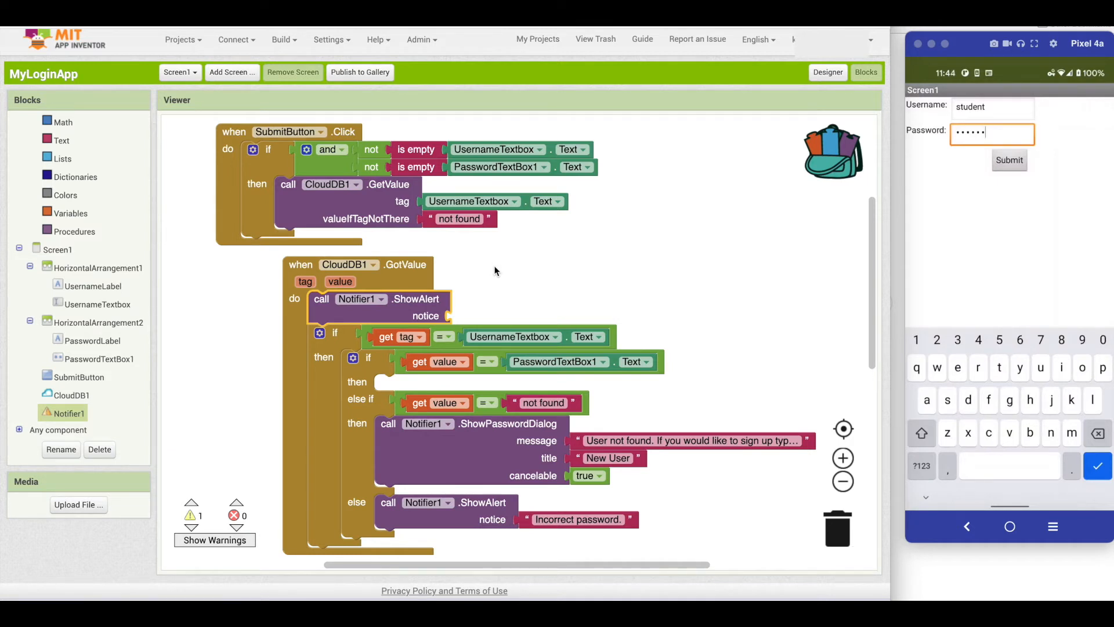
{"action": "mouse_move", "coordinate": [304, 204]}
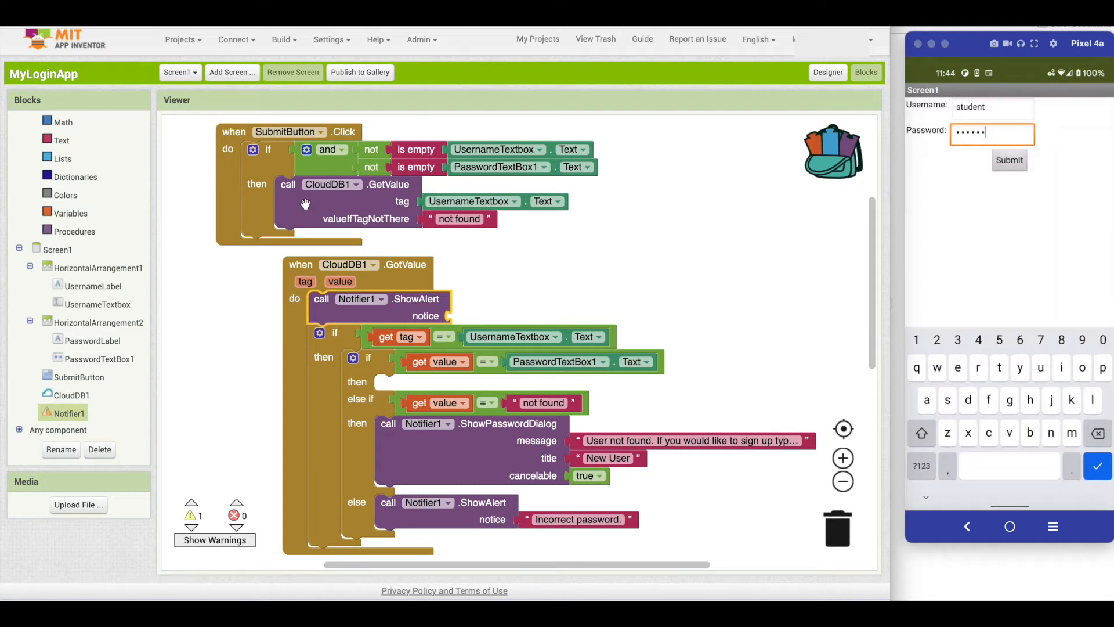
{"action": "left_click", "coordinate": [43, 123]}
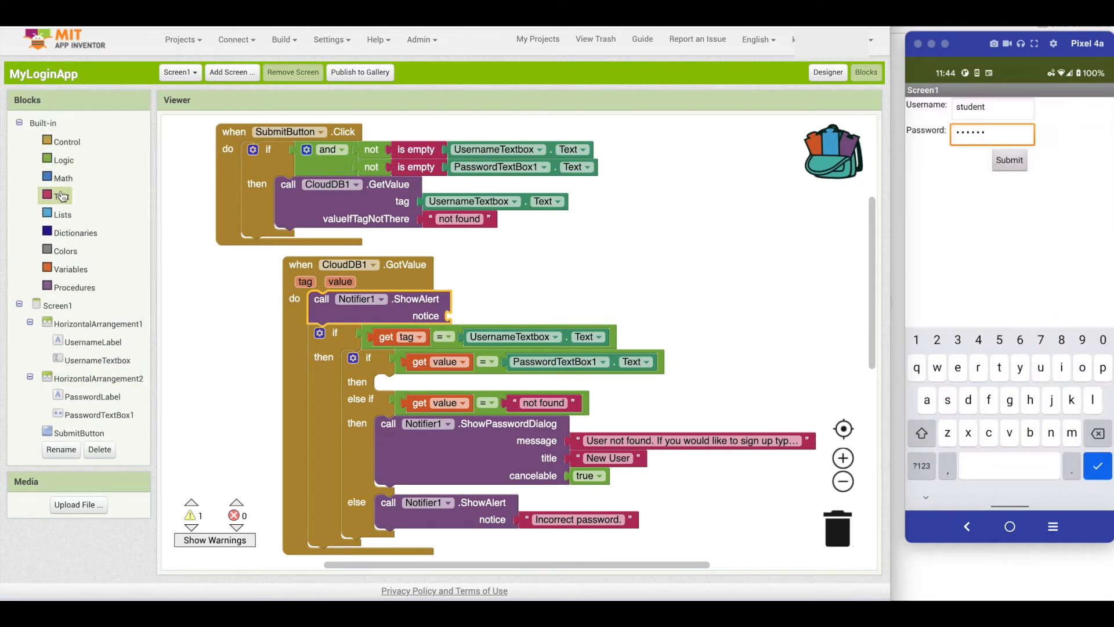
{"action": "left_click", "coordinate": [63, 195]}
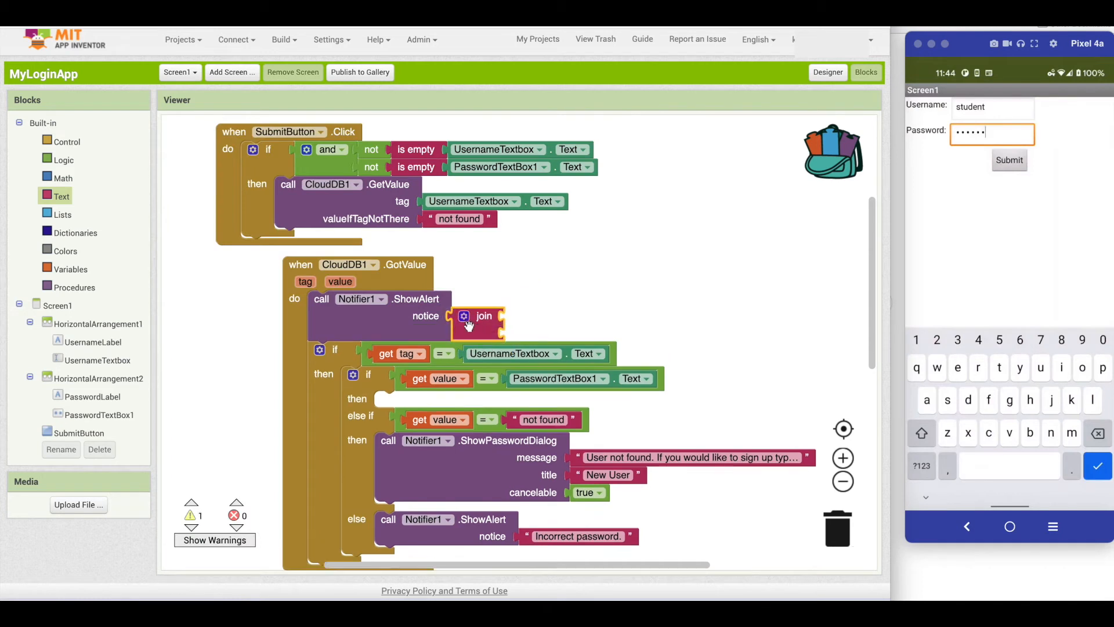
{"action": "left_click", "coordinate": [463, 316]}
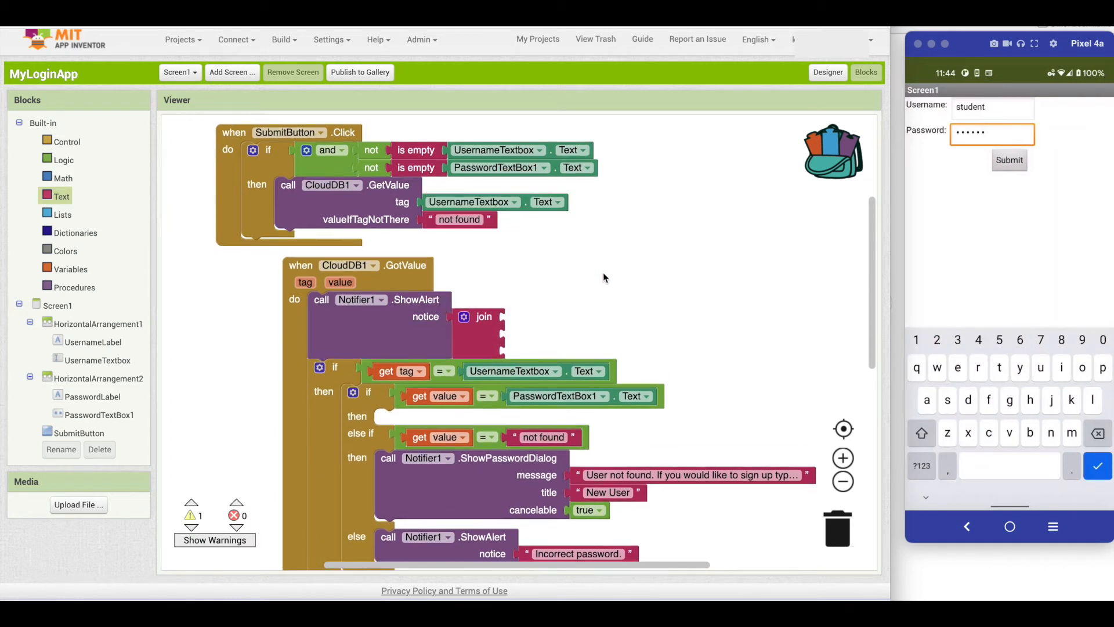
{"action": "left_click", "coordinate": [305, 282]}
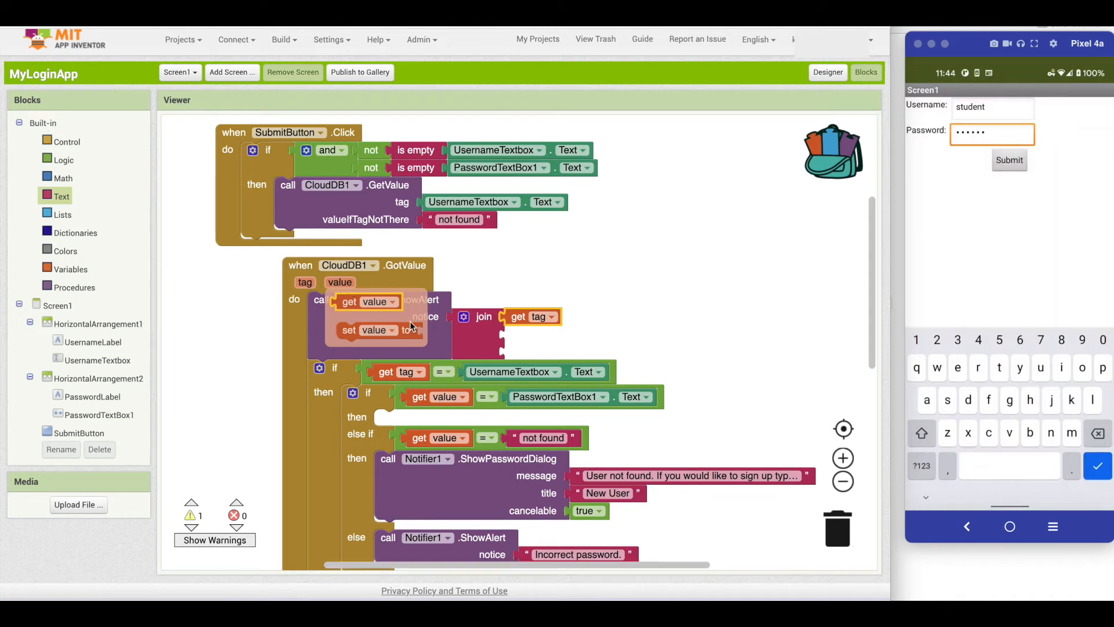
{"action": "left_click", "coordinate": [62, 195]}
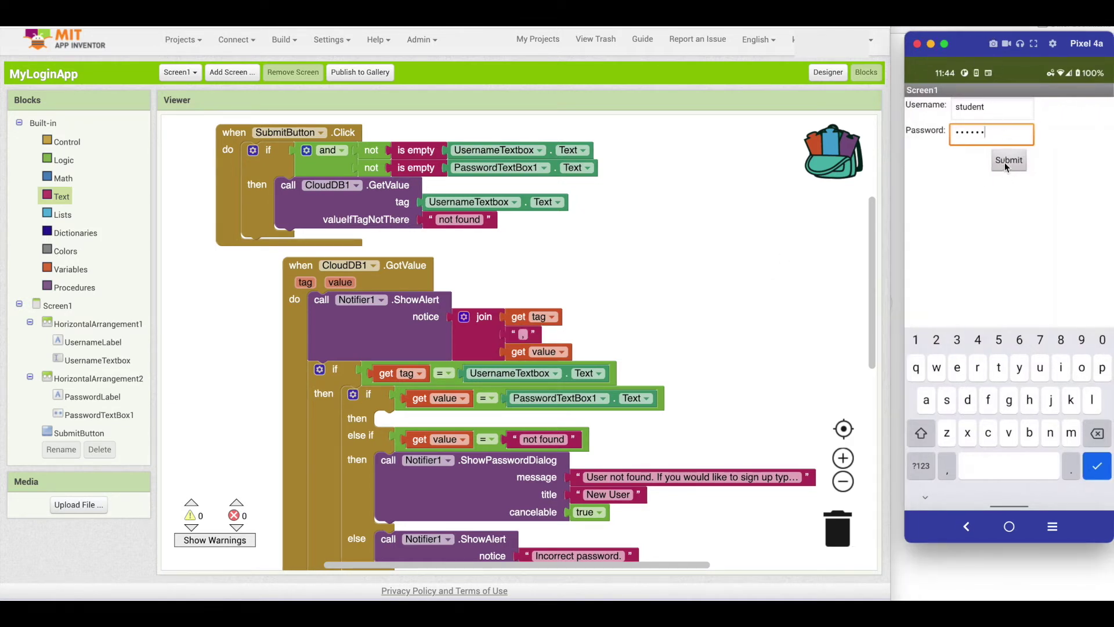
Add 'open another screen Screen2', test Submit on the companion, and reselect Screen1
{"action": "left_click", "coordinate": [1008, 159]}
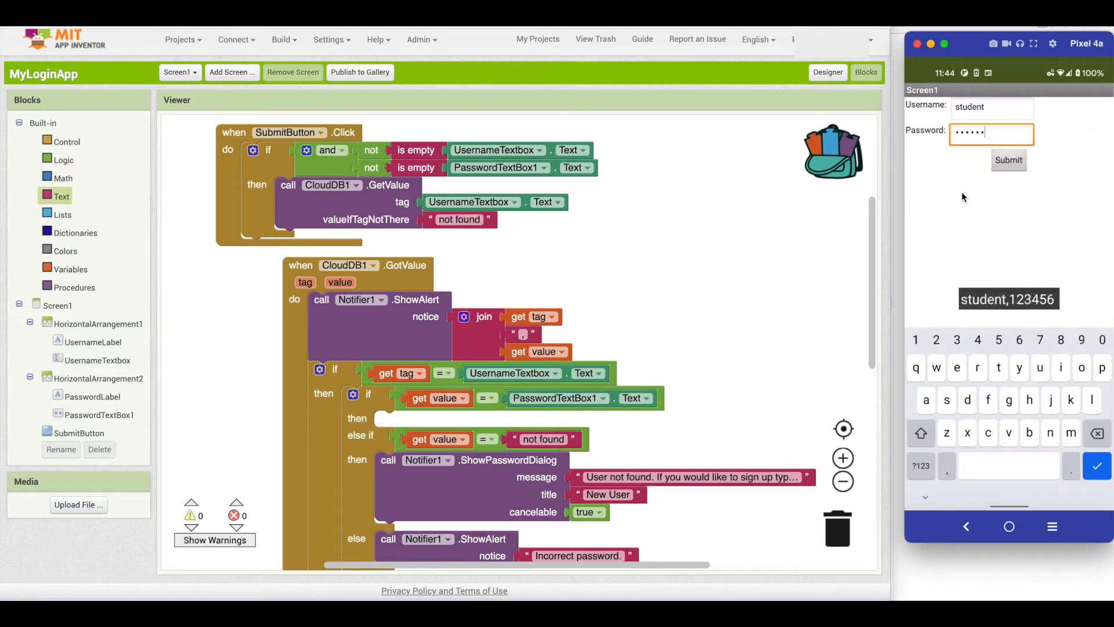
{"action": "mouse_move", "coordinate": [996, 307]}
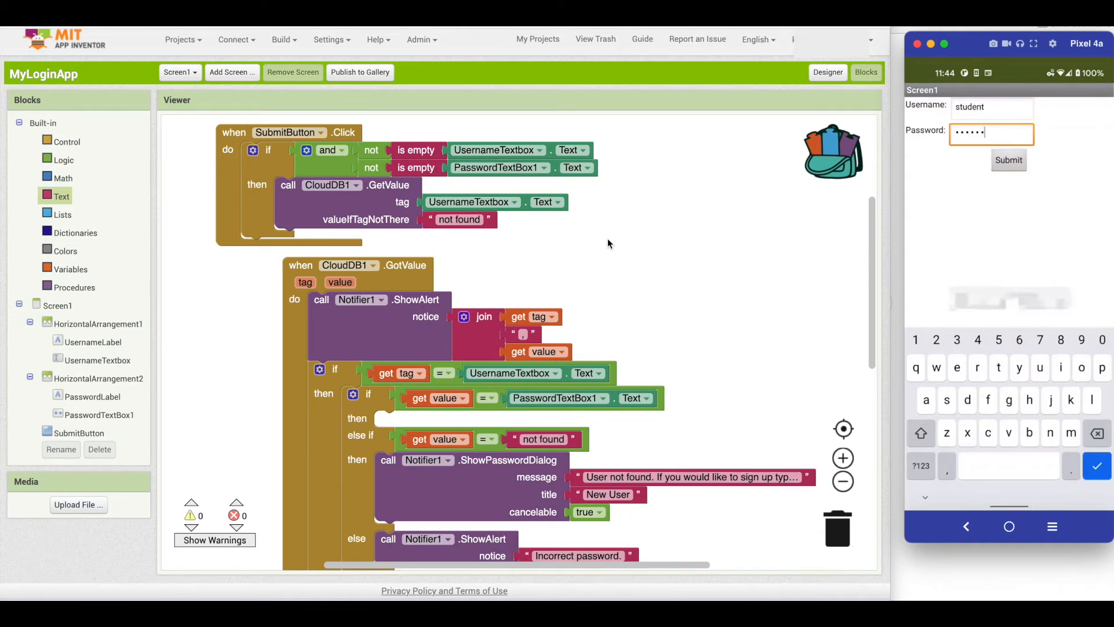
{"action": "mouse_move", "coordinate": [582, 221]}
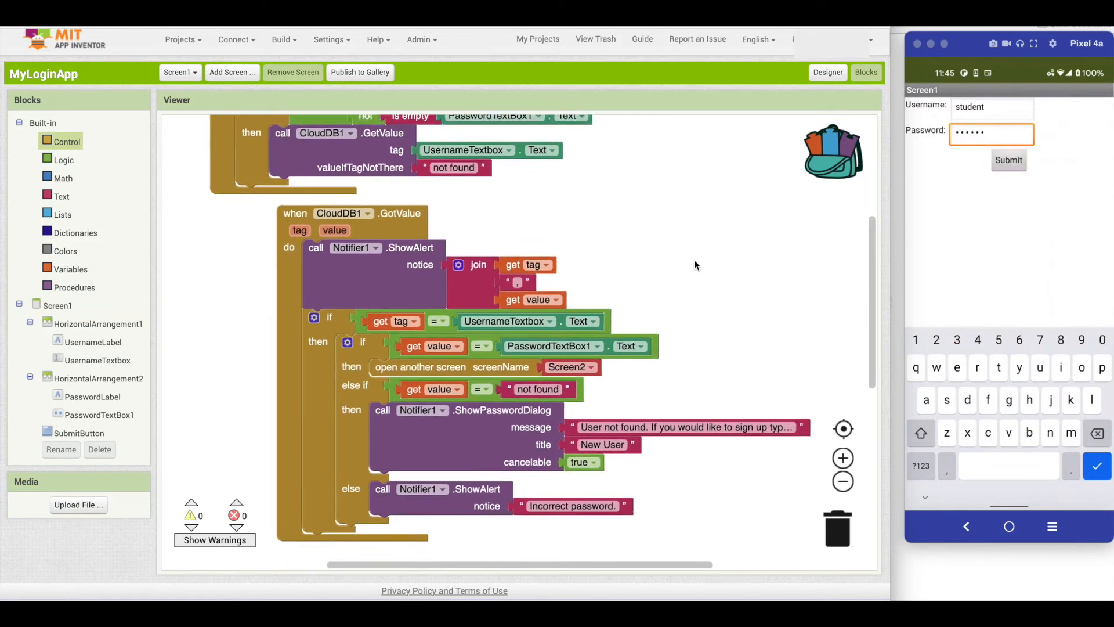
{"action": "scroll", "scroll_direction": "up", "scroll_amount": 3}
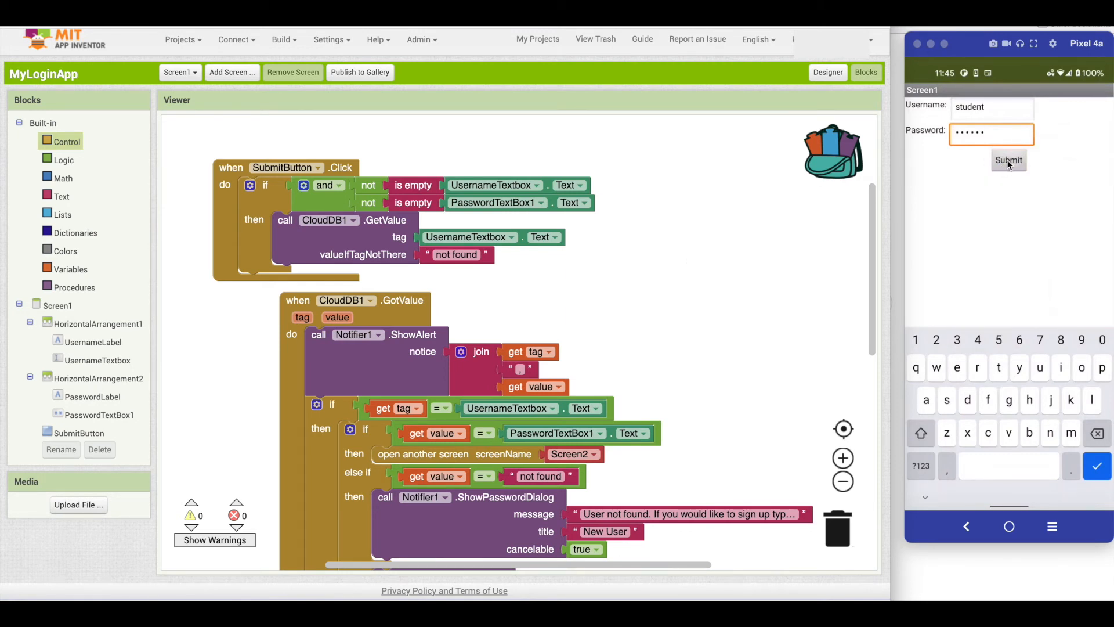
{"action": "left_click", "coordinate": [1009, 160]}
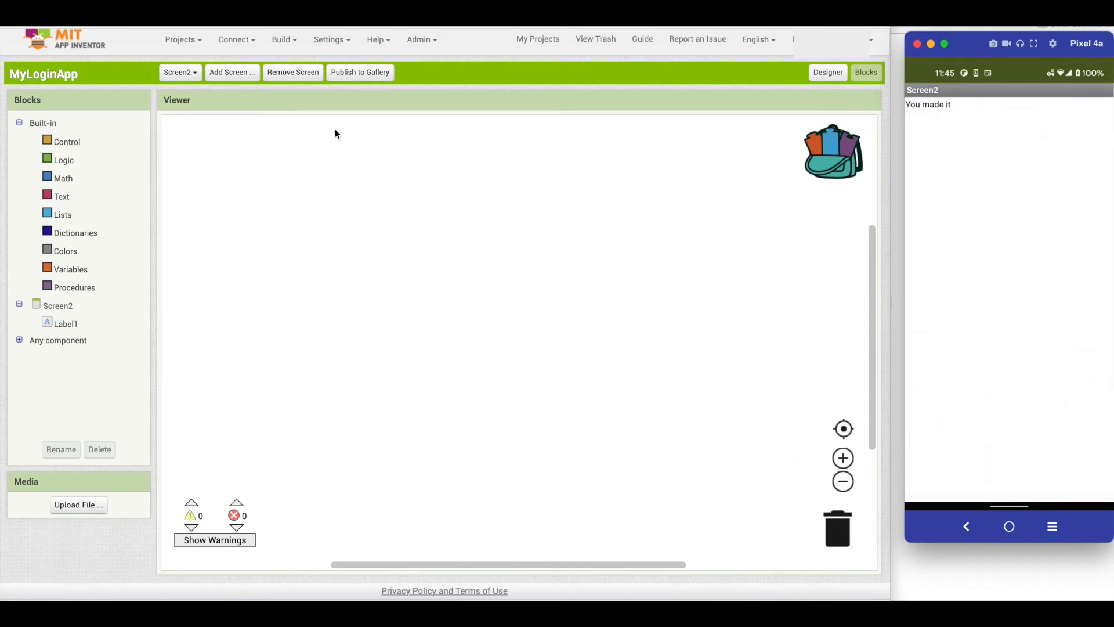
{"action": "left_click", "coordinate": [179, 71]}
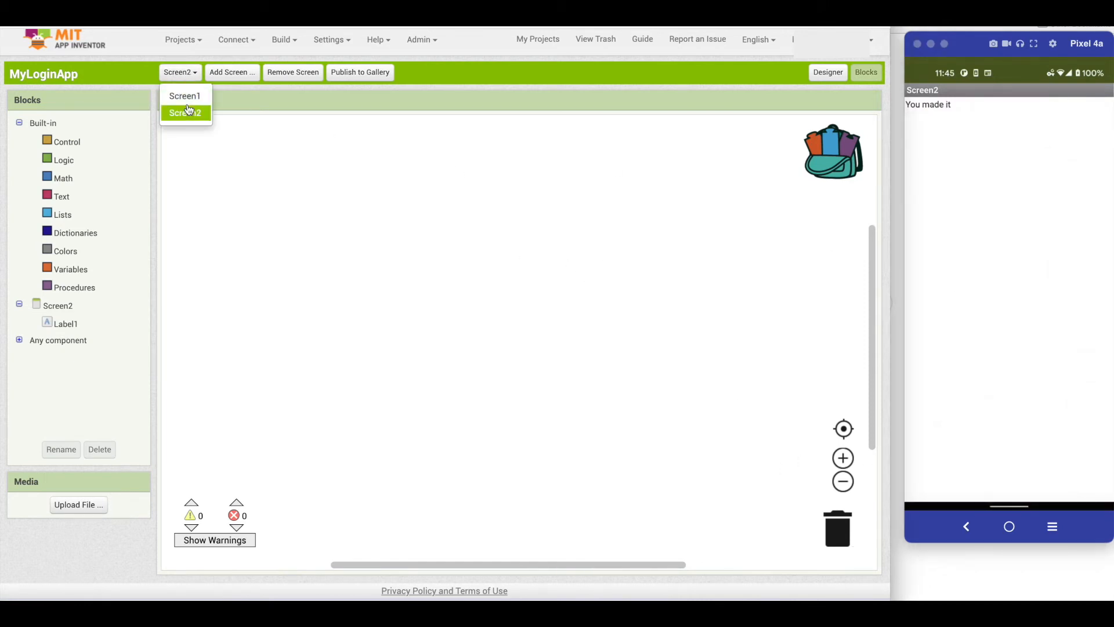
{"action": "left_click", "coordinate": [185, 95]}
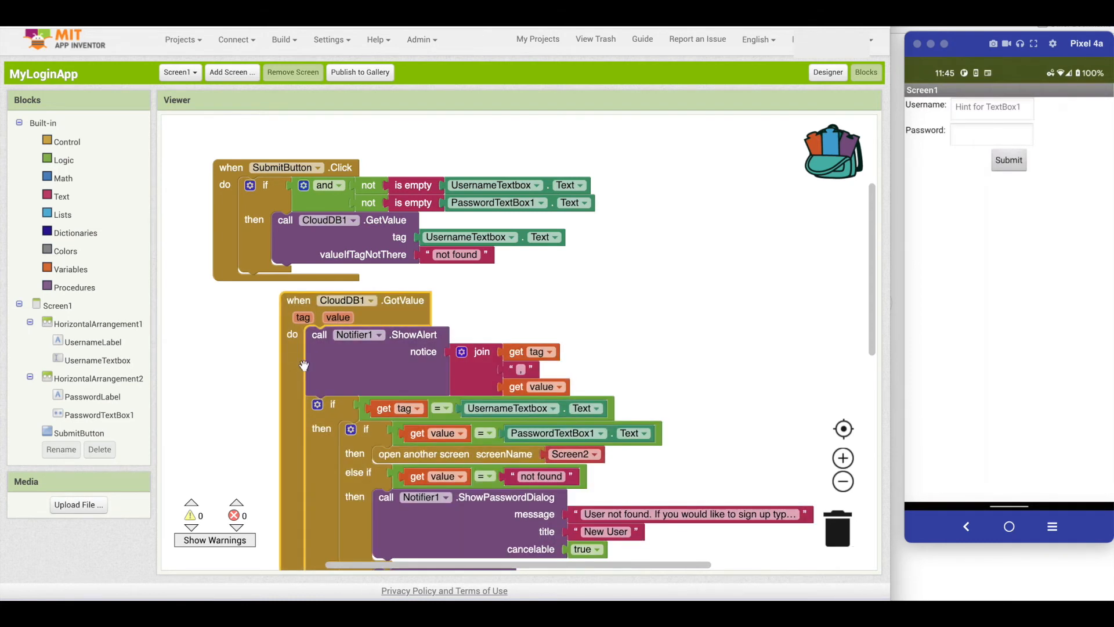
{"action": "mouse_move", "coordinate": [433, 370]}
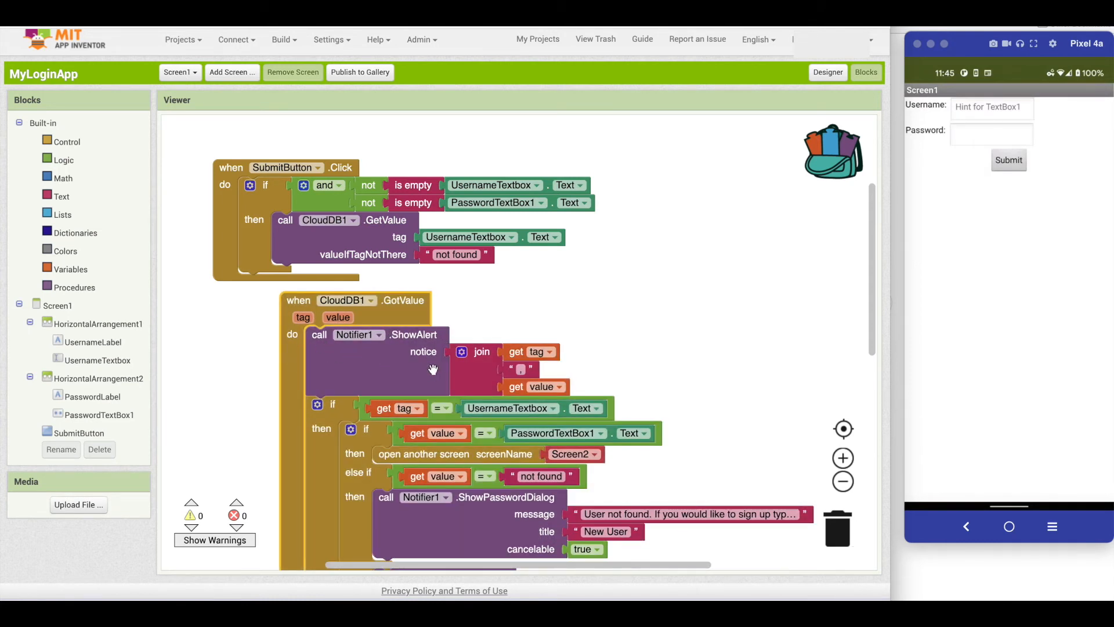
{"action": "mouse_move", "coordinate": [344, 400]}
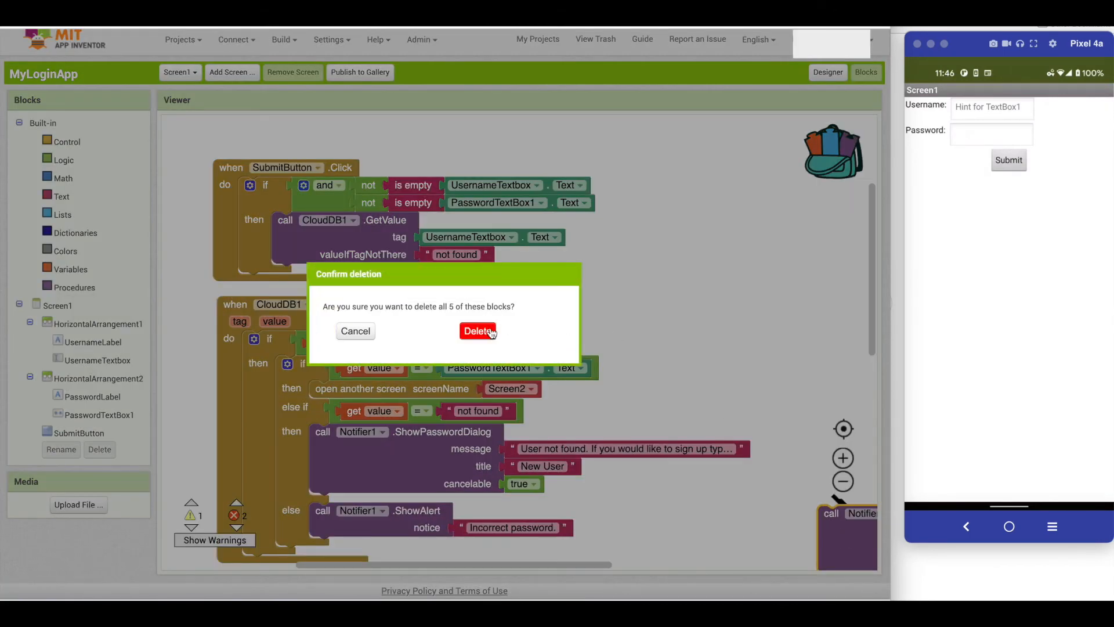
Delete the Notifier1.ShowAlert block and its joined tag/value blocks from GotValue
{"action": "left_click", "coordinate": [477, 330]}
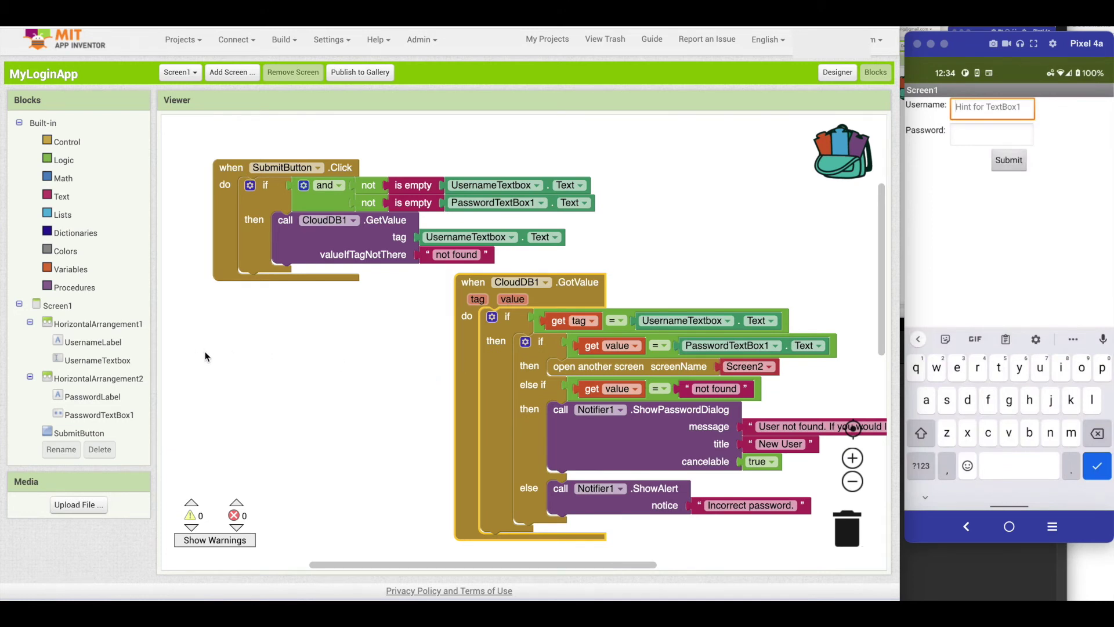
{"action": "mouse_move", "coordinate": [948, 66]}
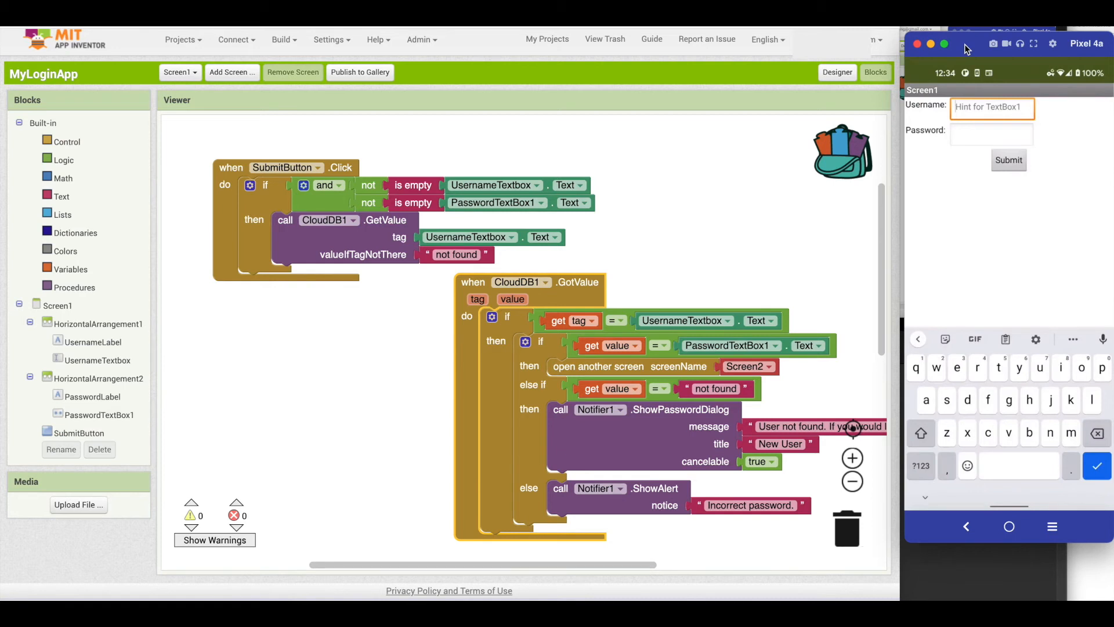
Give CloudDB1.ClearTag the tag 'student', run it with Do It, and log in on the companion
{"action": "scroll", "scroll_direction": "down", "scroll_amount": 3}
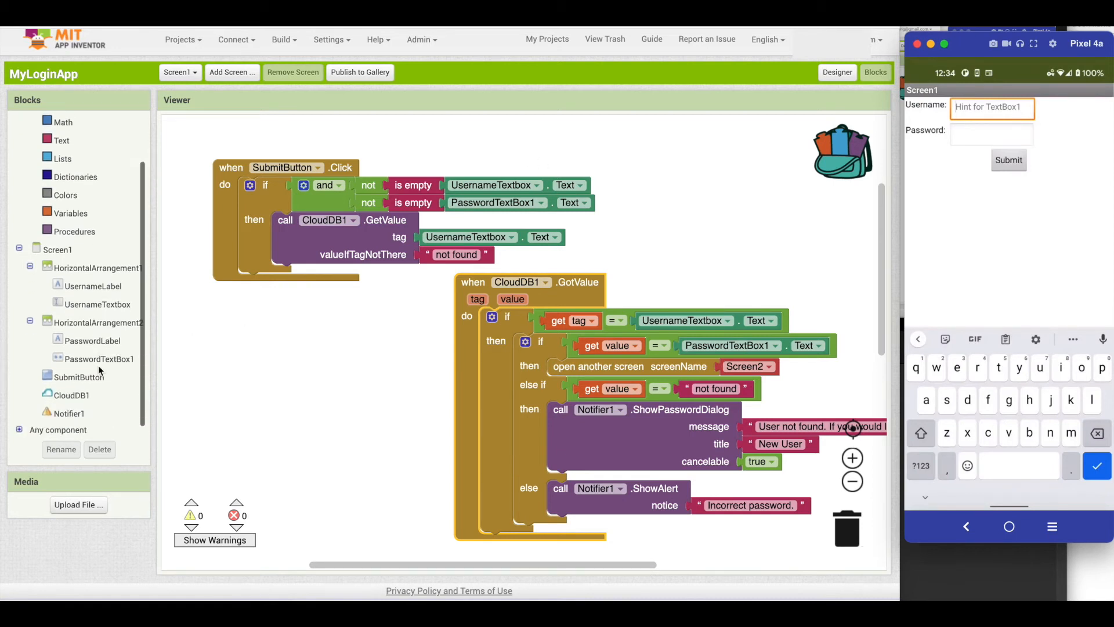
{"action": "mouse_move", "coordinate": [197, 408]}
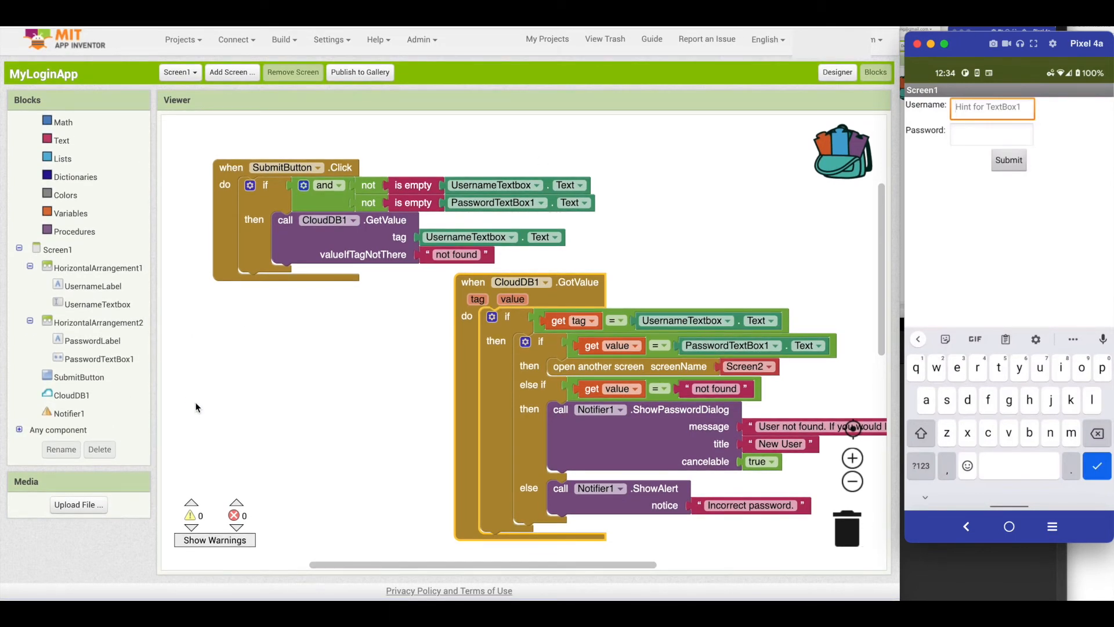
{"action": "mouse_move", "coordinate": [303, 261]}
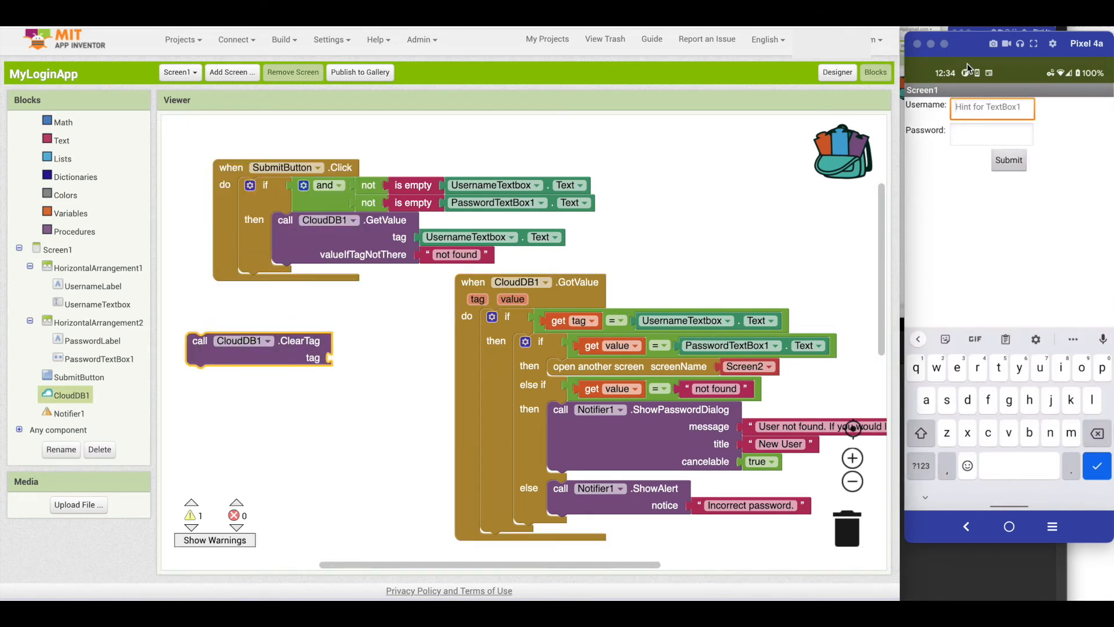
{"action": "left_click", "coordinate": [78, 376]}
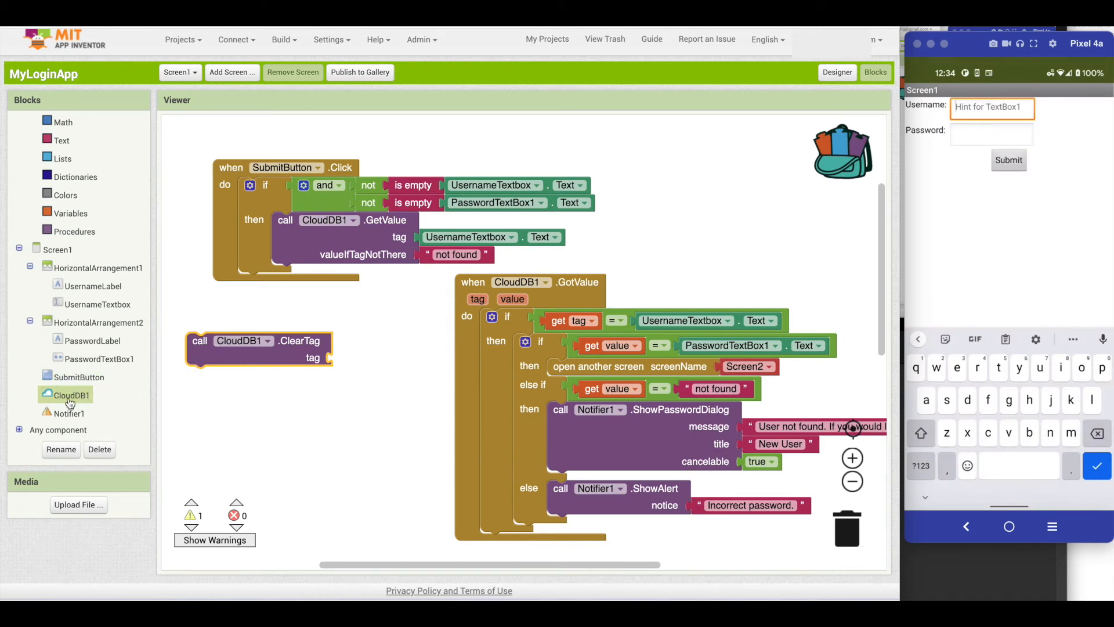
{"action": "left_click", "coordinate": [42, 123]}
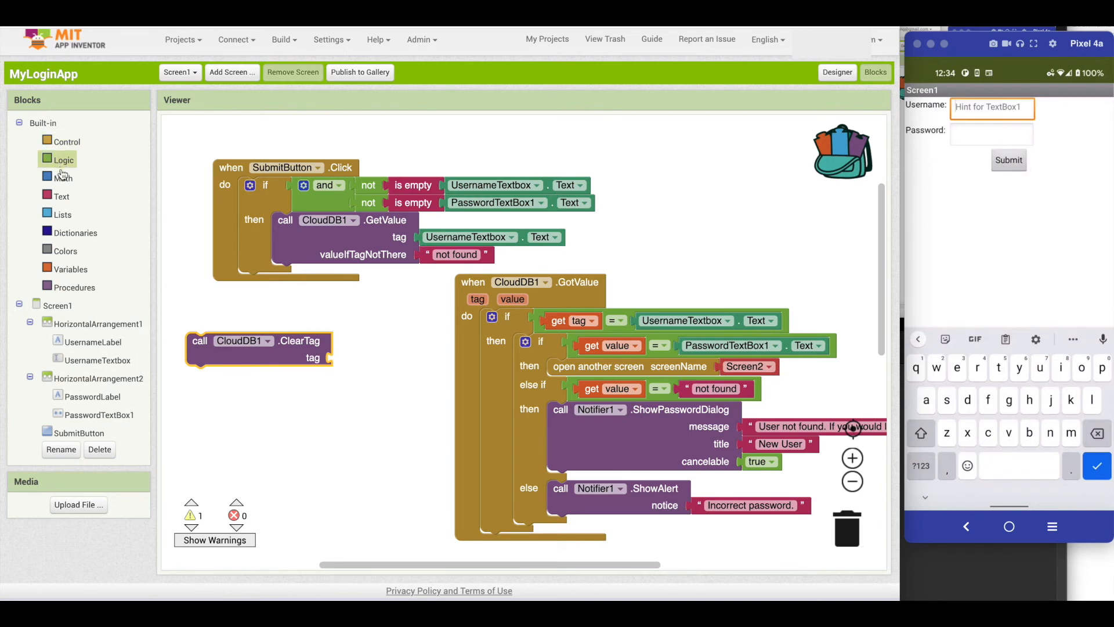
{"action": "left_click", "coordinate": [61, 196]}
{"action": "type", "text": "student"}
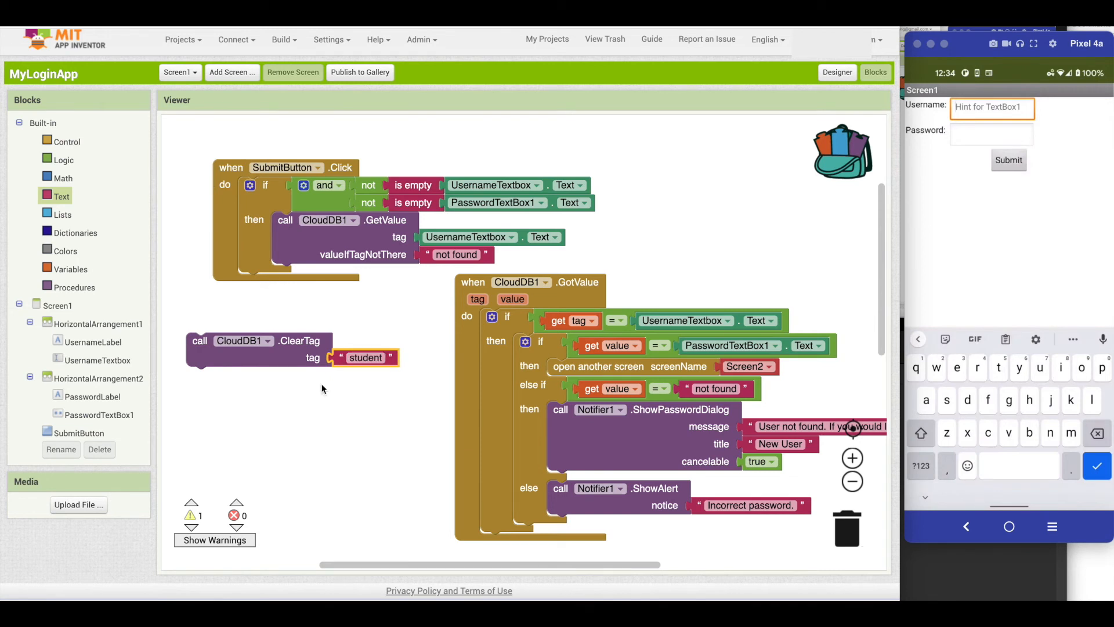
{"action": "right_click", "coordinate": [248, 341]}
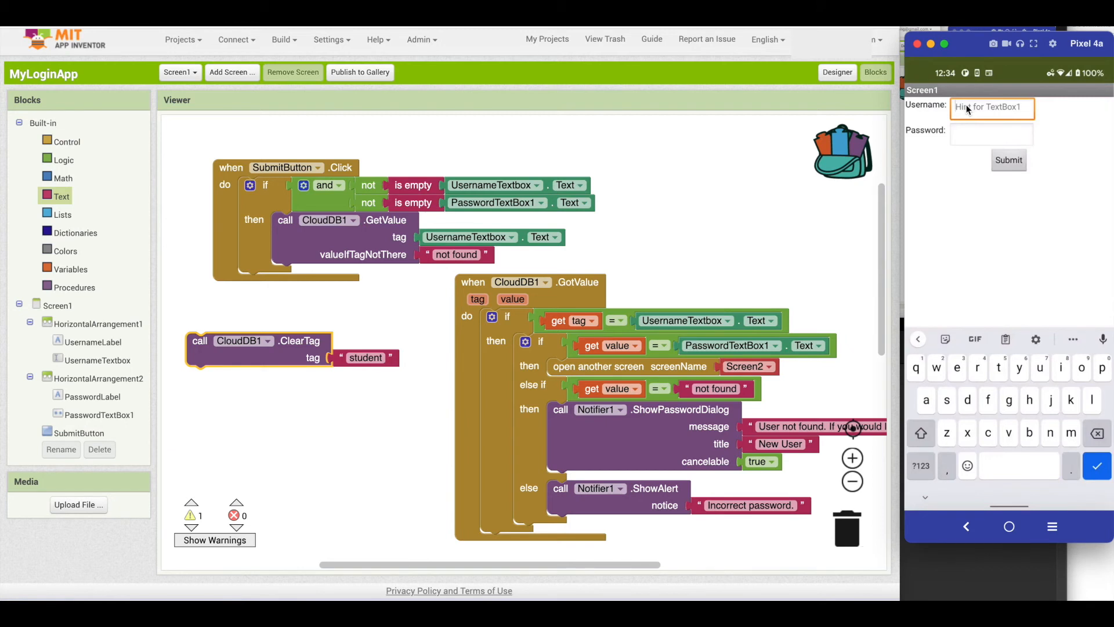
{"action": "type", "text": "student"}
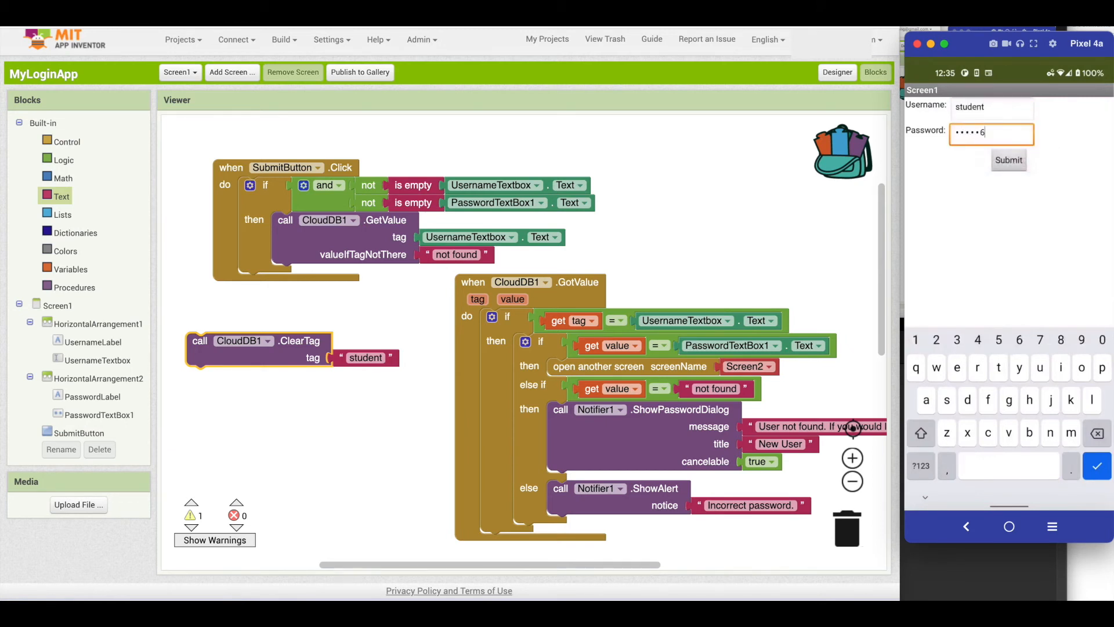
{"action": "left_click", "coordinate": [1009, 160]}
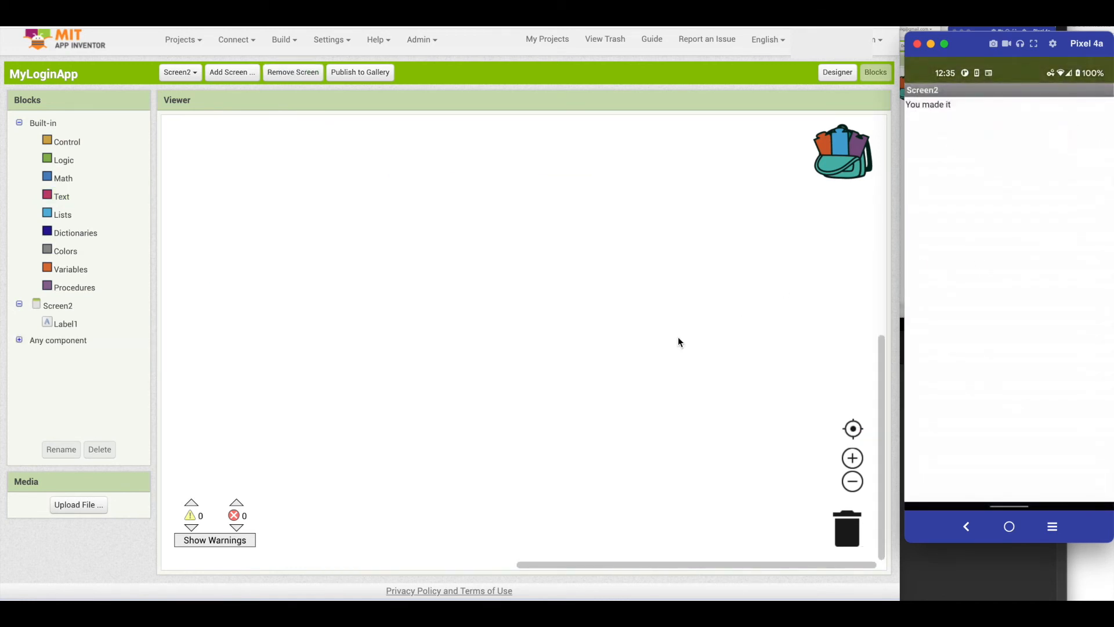
Switch to Screen1's blocks and pull out a loose CloudDB1.StoreValue block
{"action": "left_click", "coordinate": [179, 72]}
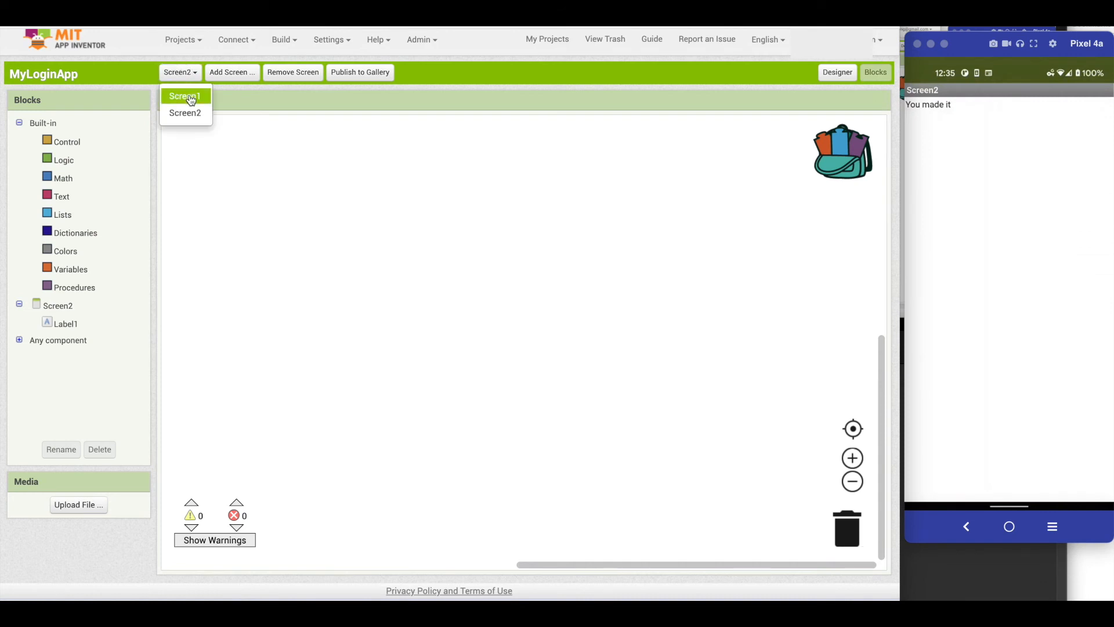
{"action": "left_click", "coordinate": [184, 96]}
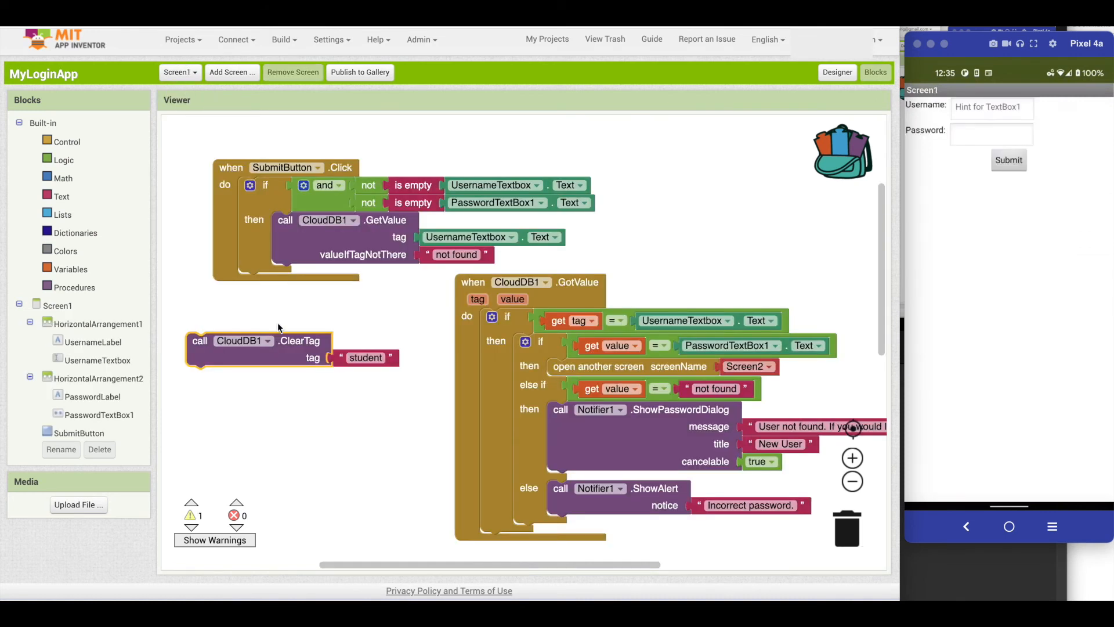
{"action": "left_click", "coordinate": [100, 379]}
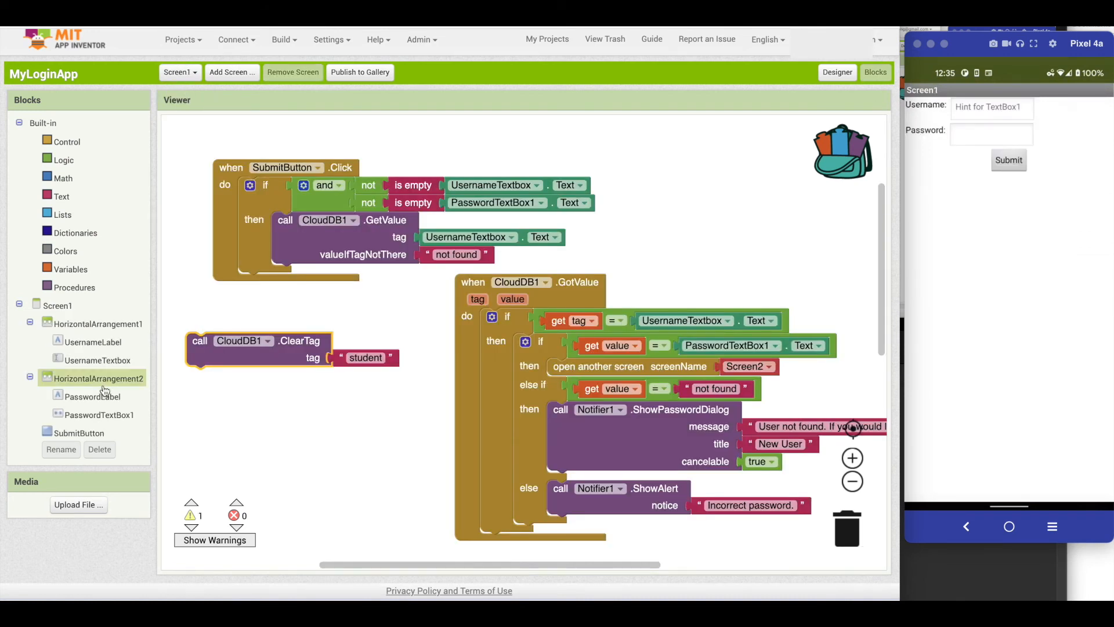
{"action": "left_click", "coordinate": [70, 395]}
{"action": "type", "text": "jojo"}
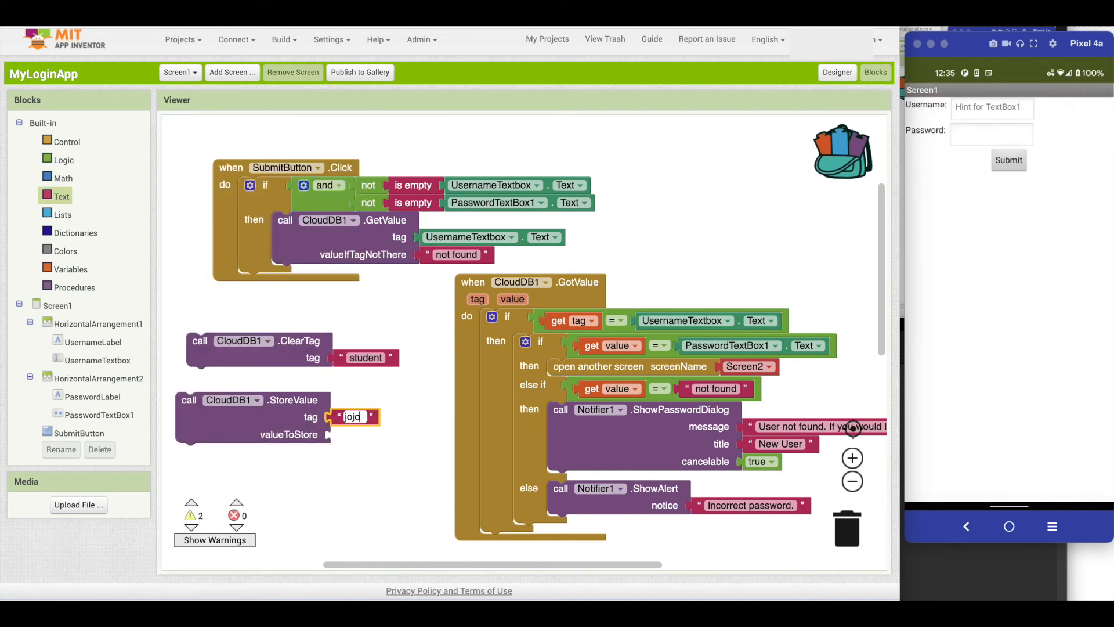
Give the loose CloudDB1.StoreValue block tag 'jojo' and value 'testing', then run it via Do It
{"action": "left_click", "coordinate": [60, 197]}
{"action": "type", "text": "testing"}
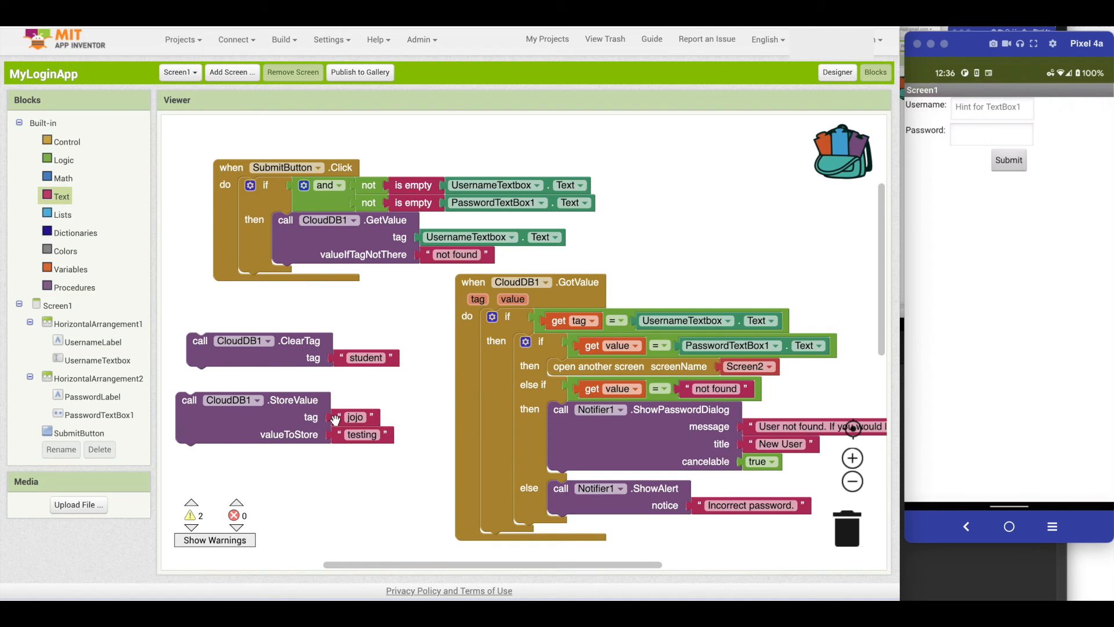
{"action": "mouse_move", "coordinate": [287, 432]}
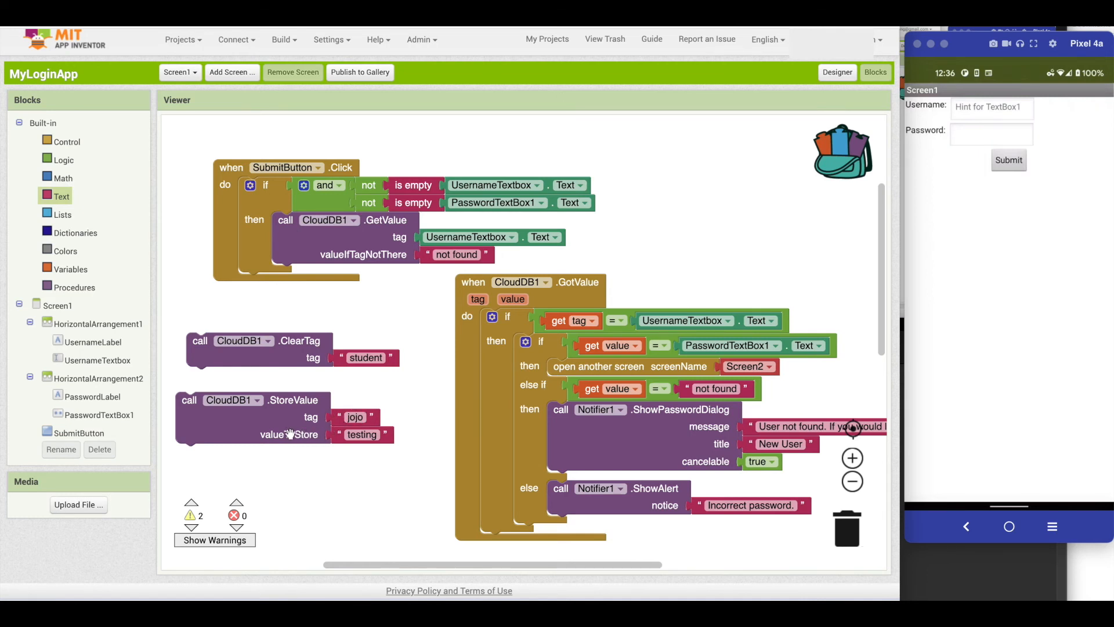
{"action": "right_click", "coordinate": [248, 417]}
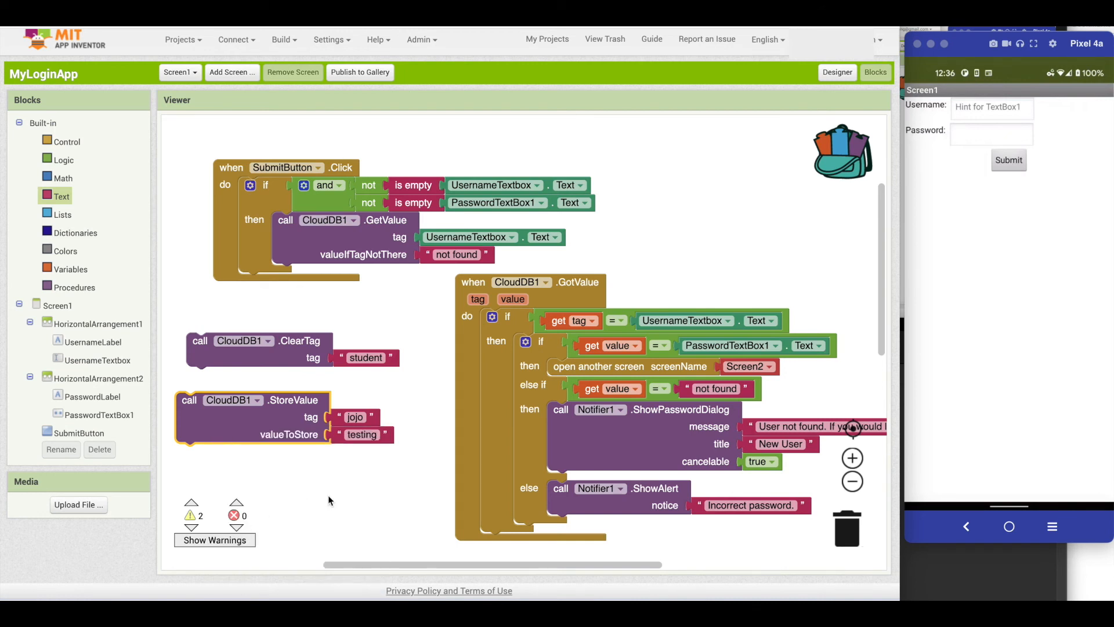
{"action": "mouse_move", "coordinate": [968, 52]}
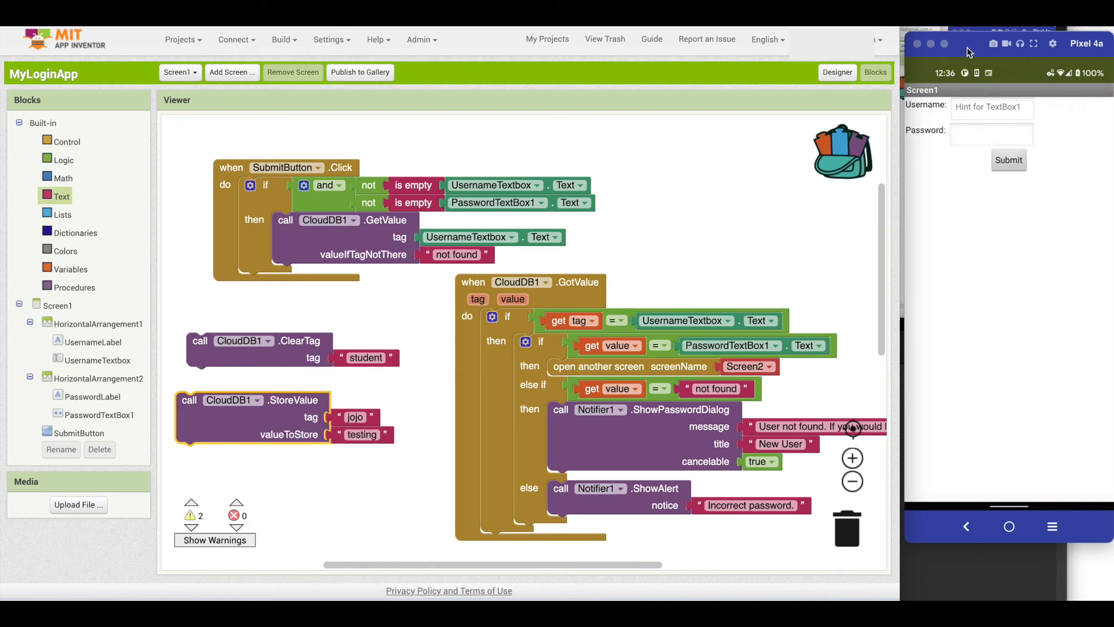
Retest the login on the companion emulator and return the editor to Screen1
{"action": "left_click", "coordinate": [990, 107]}
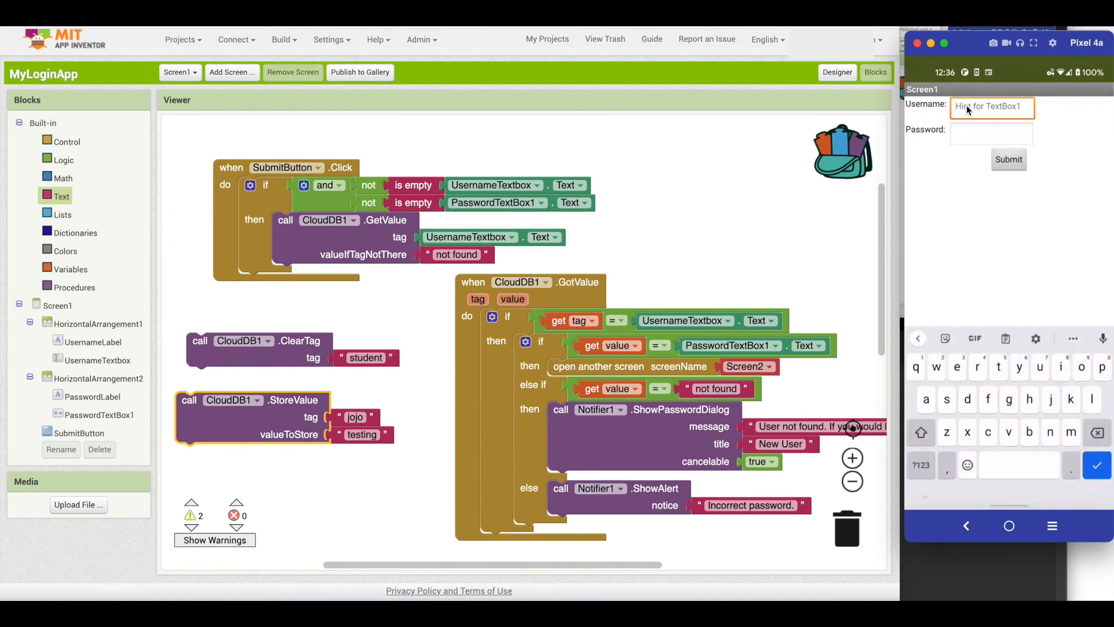
{"action": "left_click", "coordinate": [991, 133]}
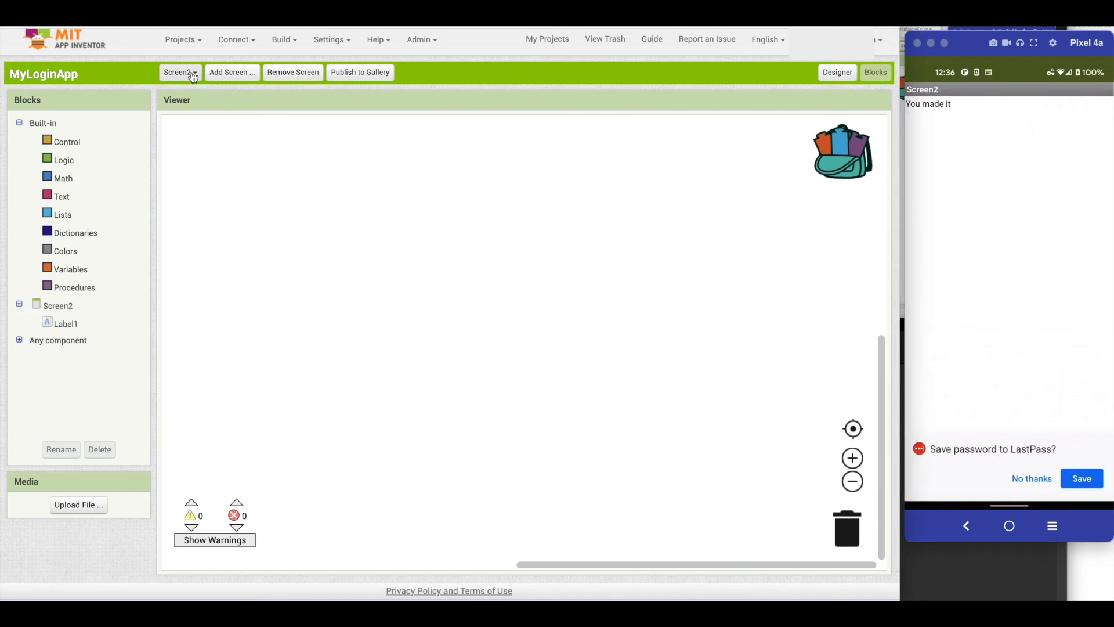
{"action": "left_click", "coordinate": [179, 72]}
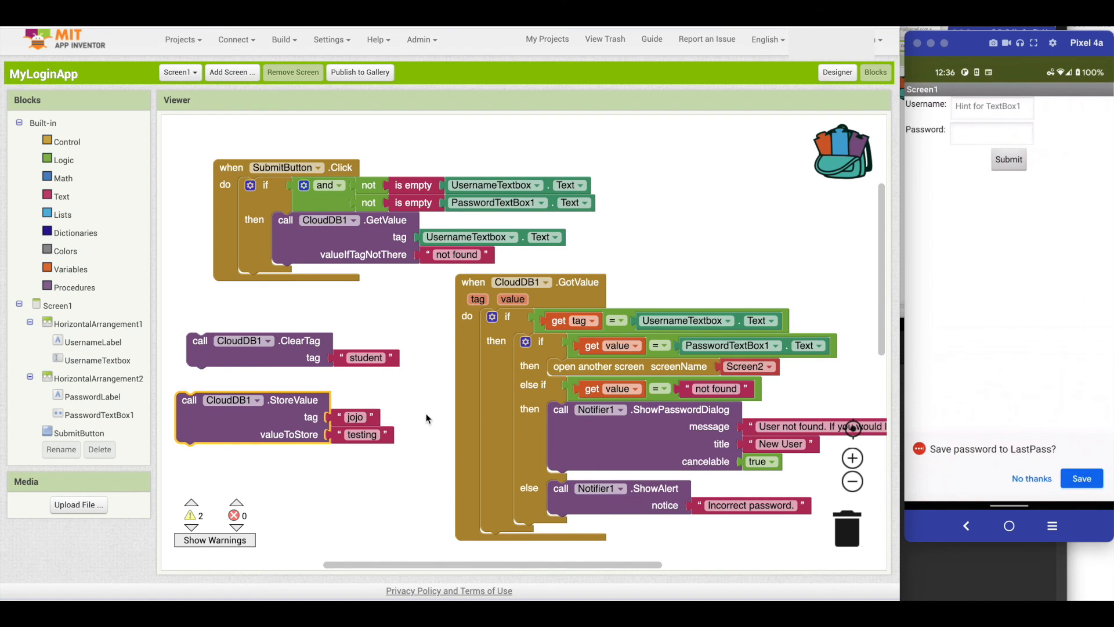
{"action": "mouse_move", "coordinate": [489, 377]}
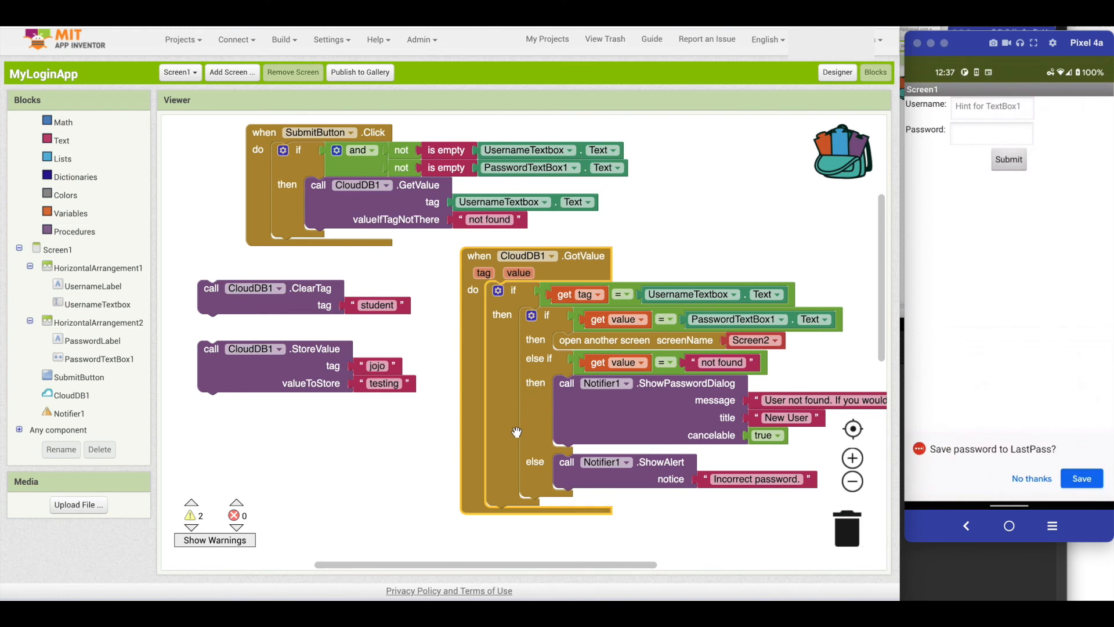
{"action": "right_click", "coordinate": [582, 294]}
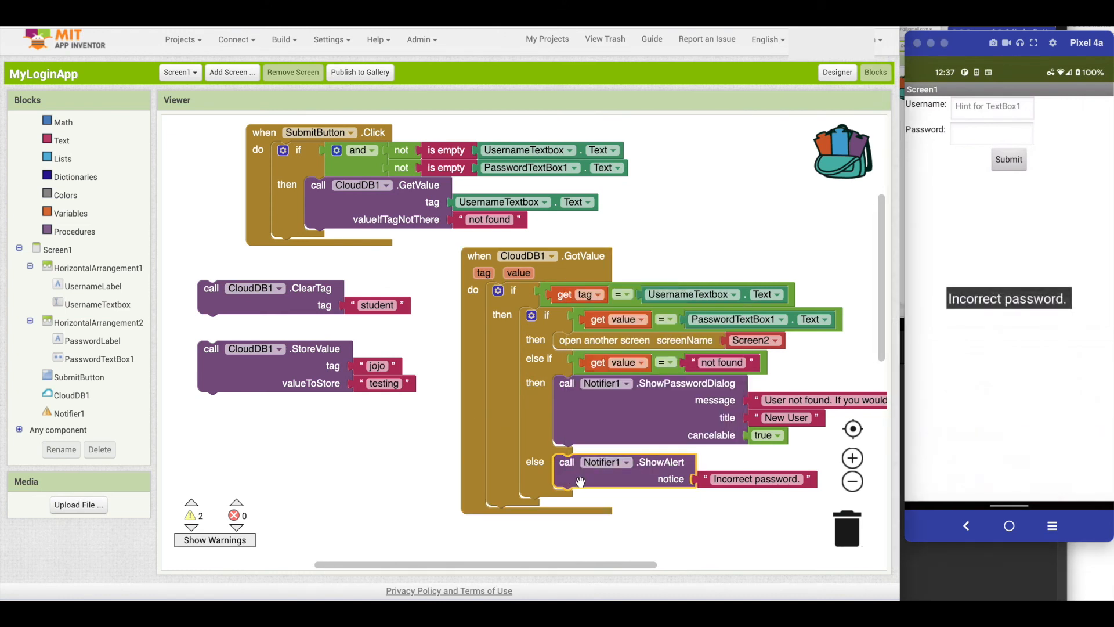
{"action": "mouse_move", "coordinate": [579, 485]}
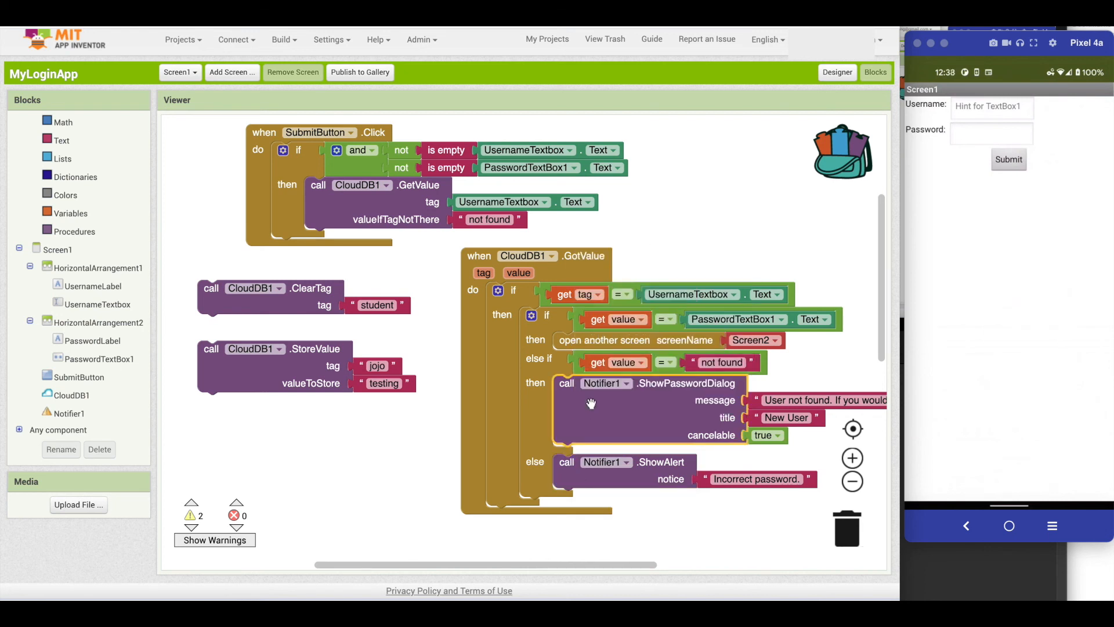
{"action": "left_click", "coordinate": [1007, 159]}
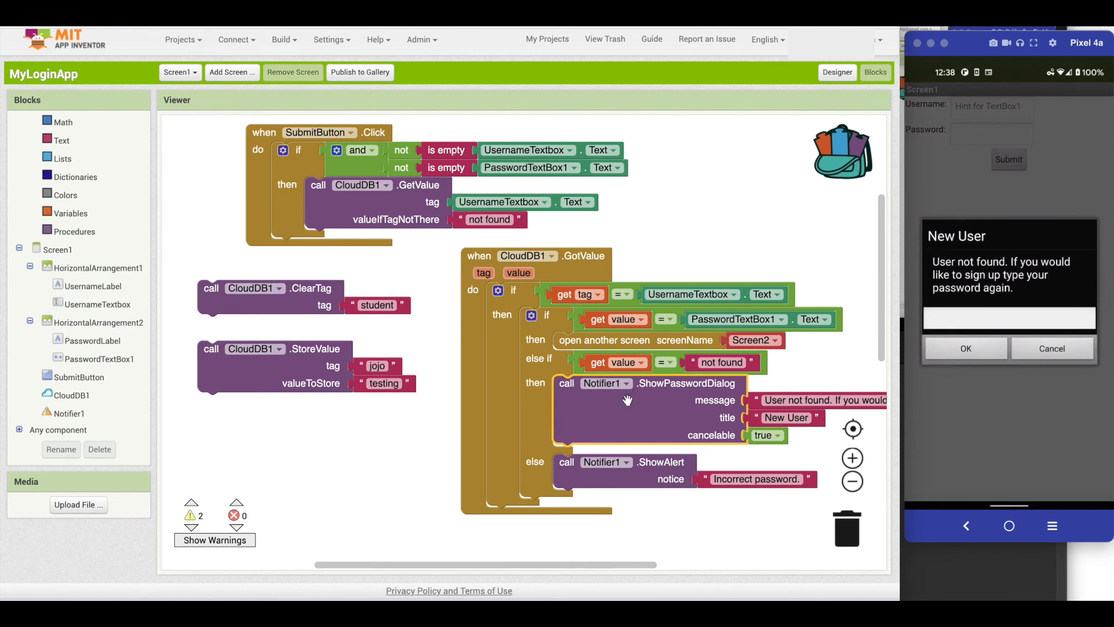
{"action": "mouse_move", "coordinate": [1020, 355]}
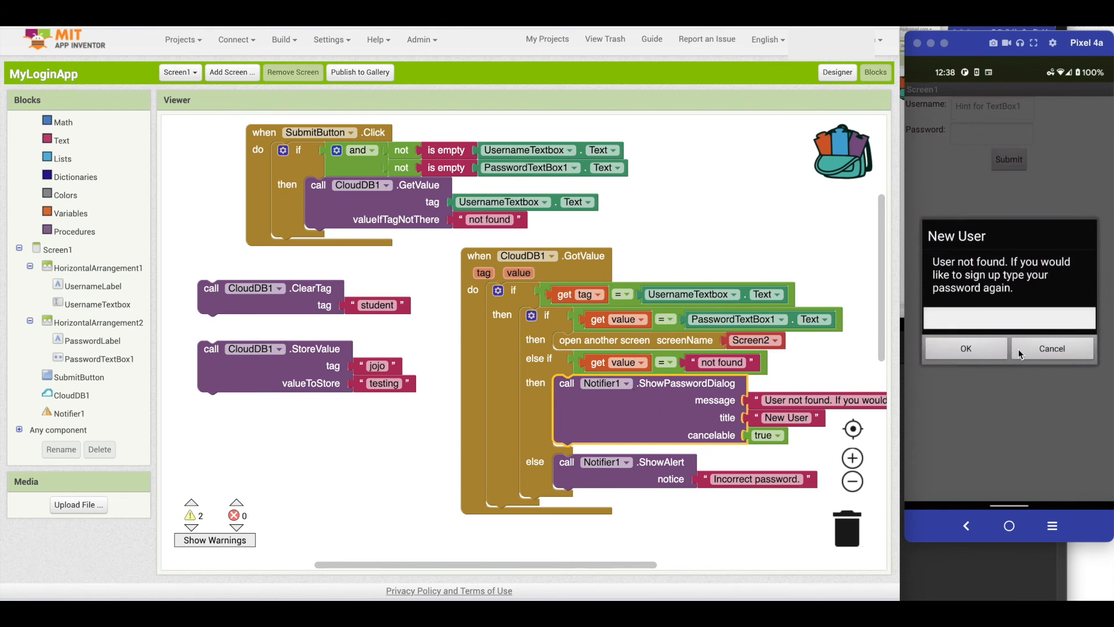
{"action": "left_click", "coordinate": [1052, 348]}
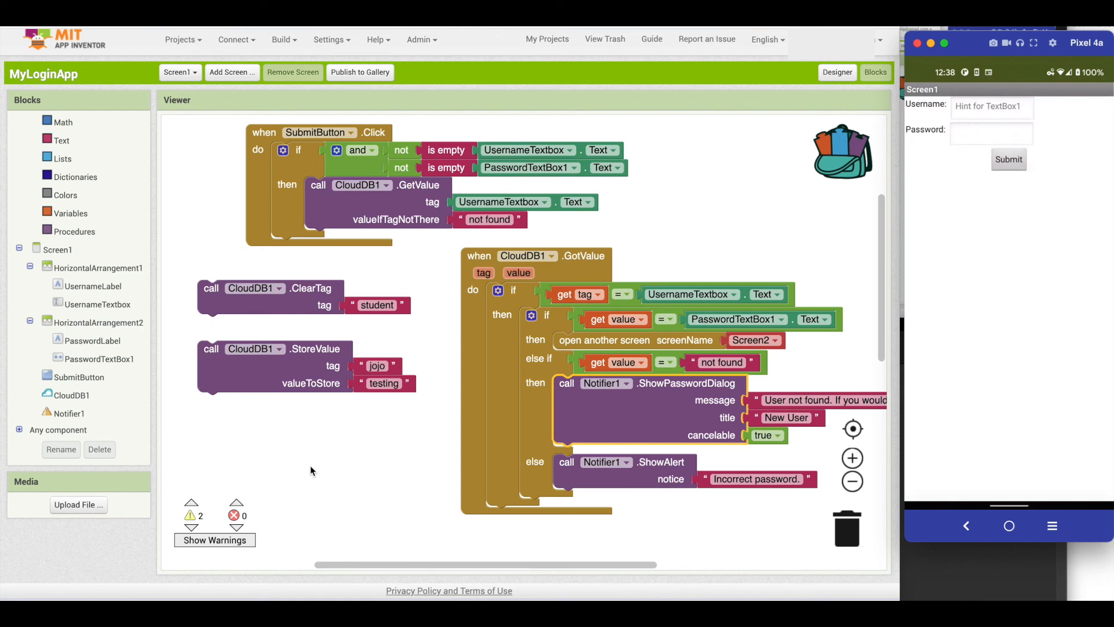
{"action": "mouse_move", "coordinate": [249, 384]}
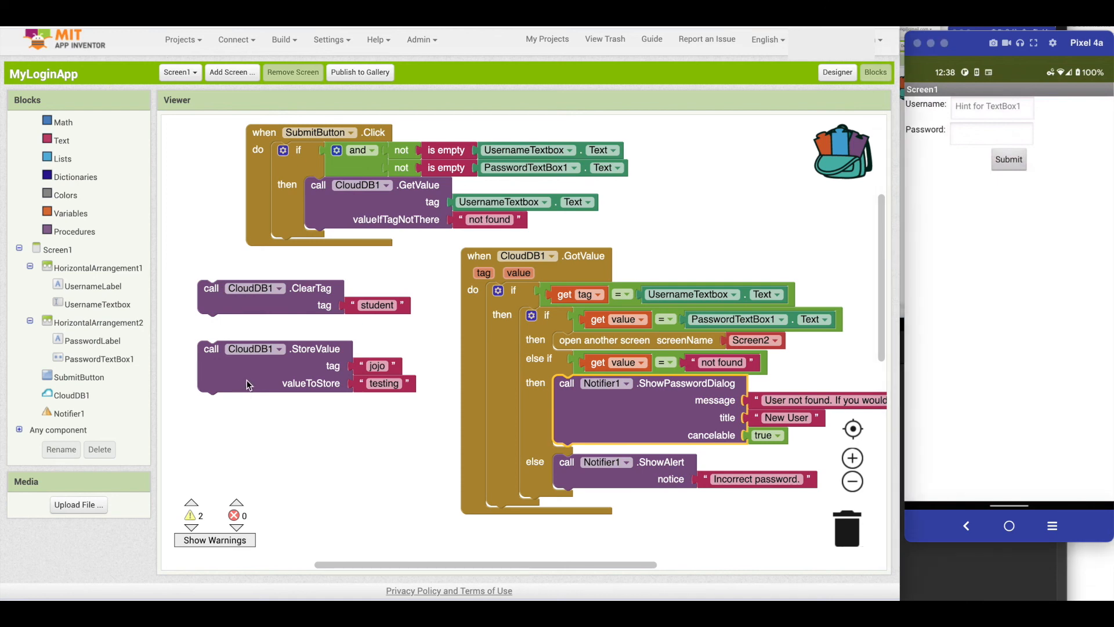